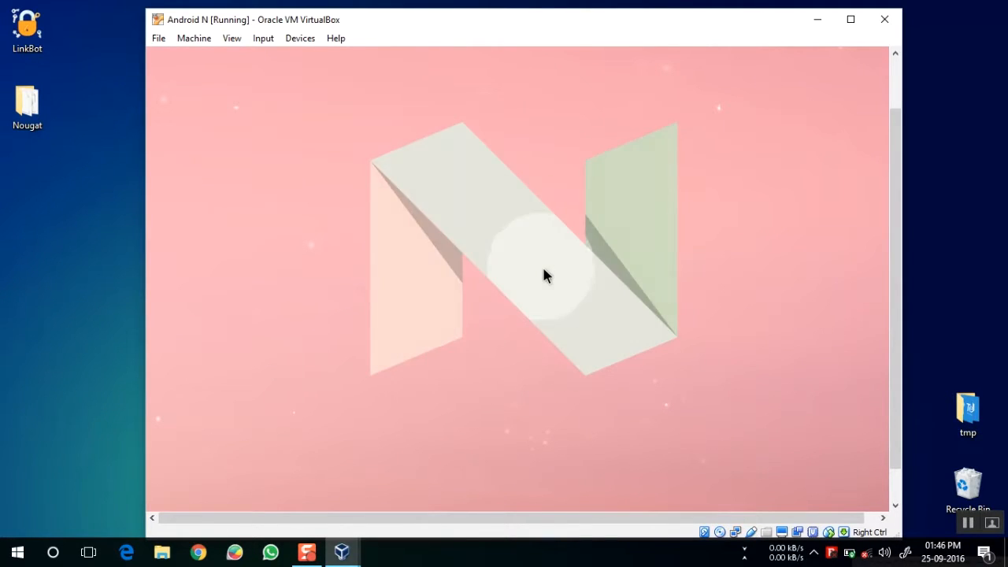
mouse_move(637, 350)
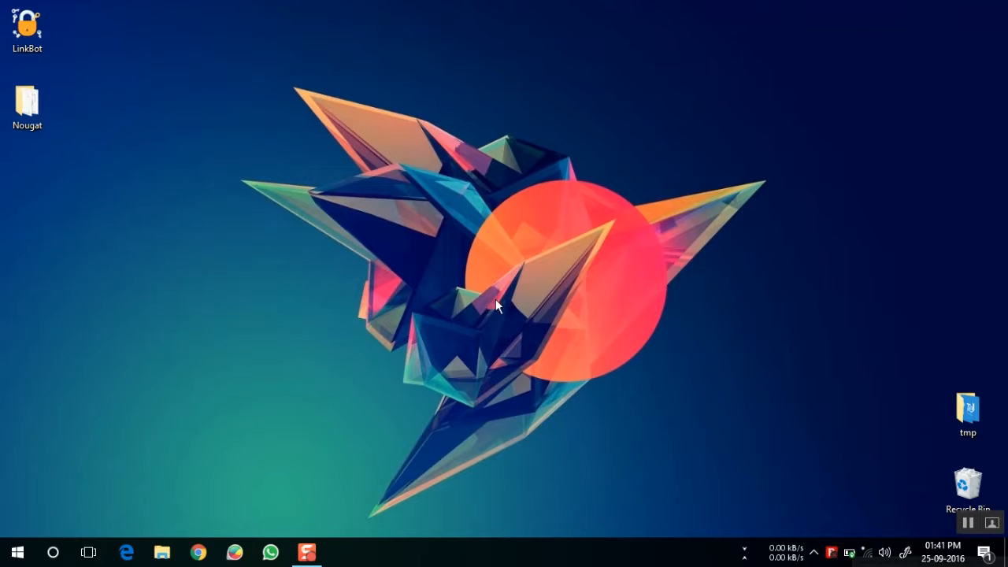
mouse_move(512, 276)
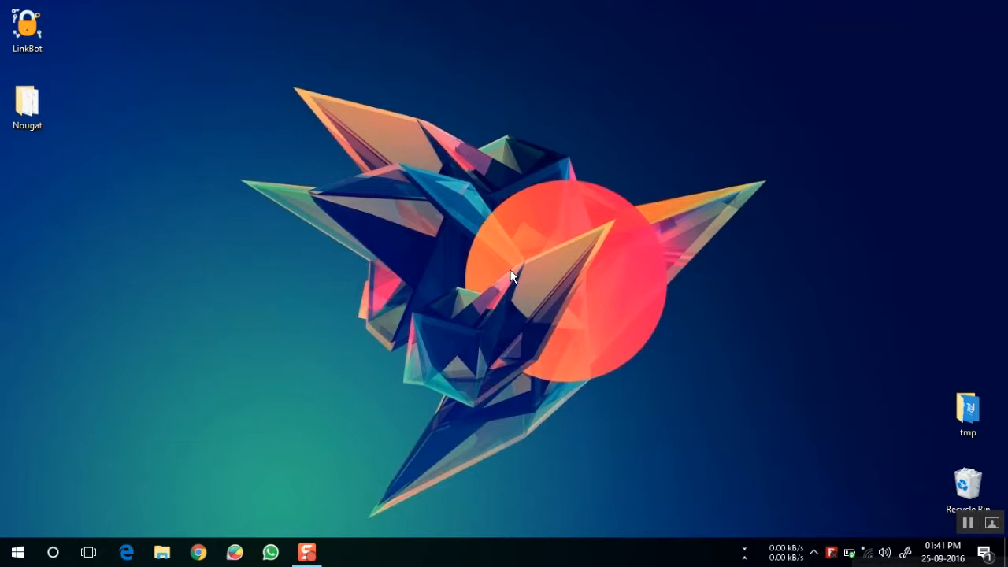
mouse_move(306, 246)
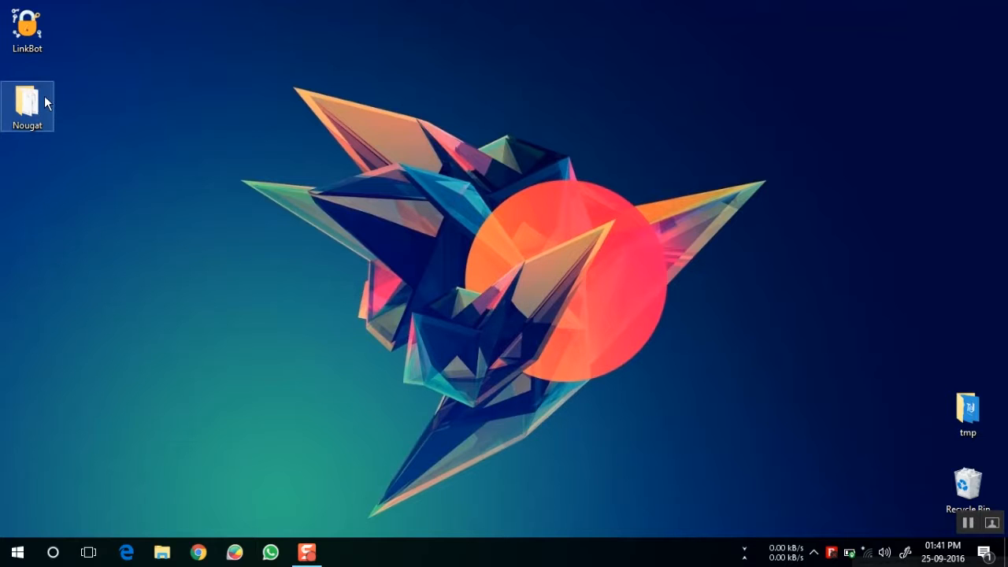
Search Windows Start for "virt" to bring up Oracle VM VirtualBox as the best match
double_click(27, 101)
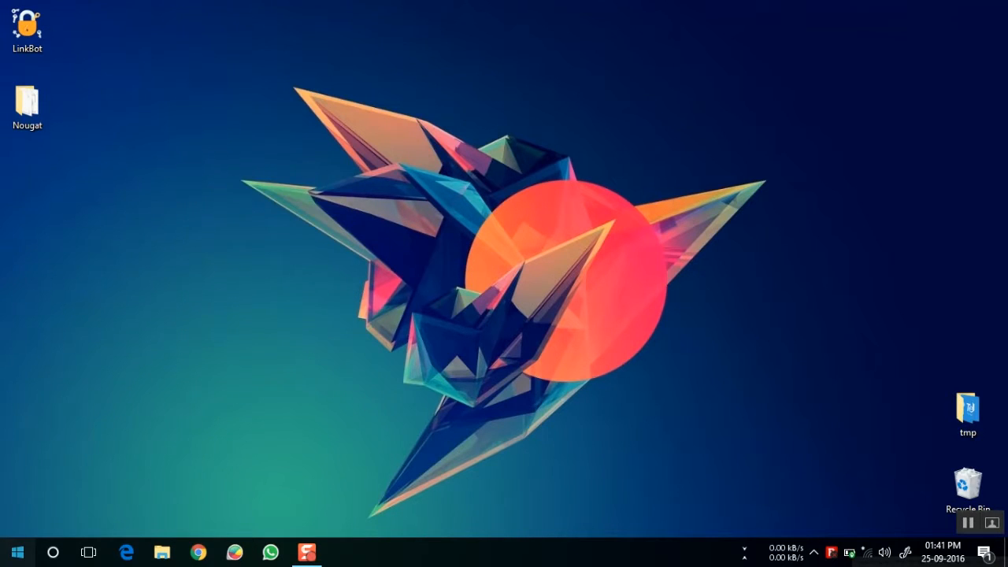
type("virt")
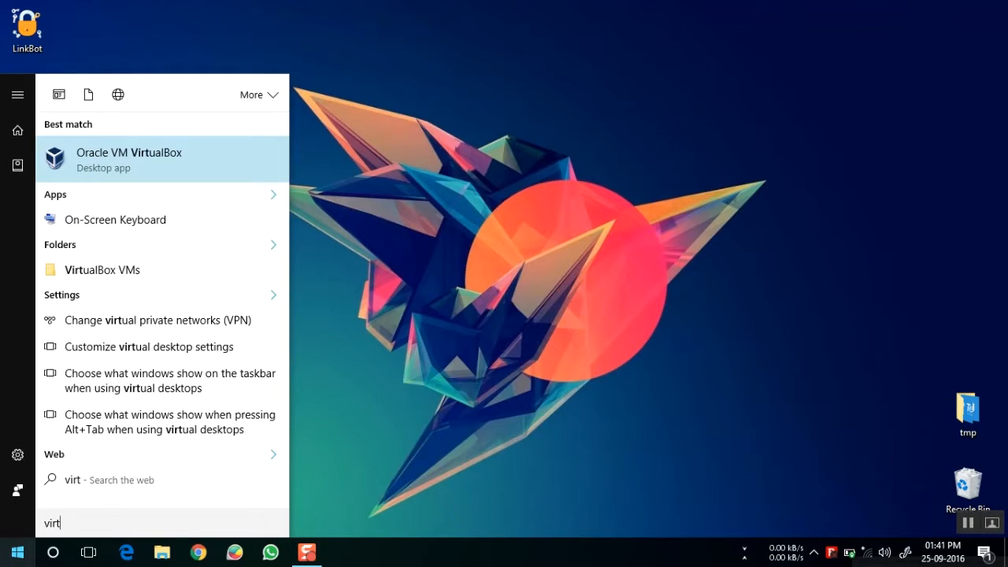
mouse_move(107, 165)
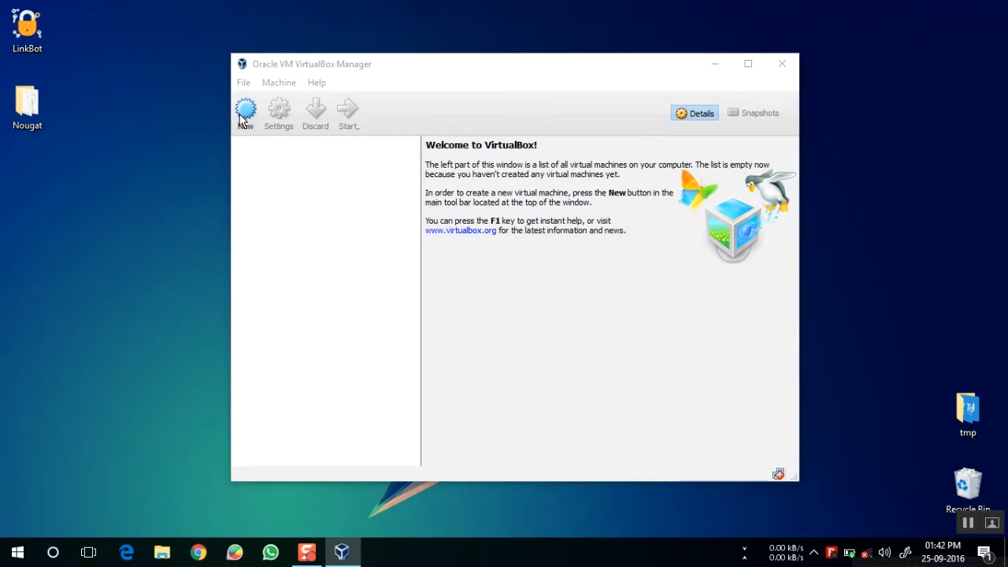
Start a new Linux Ubuntu (64-bit) machine named Android N with 2048 MB memory, reaching the disk step
left_click(245, 112)
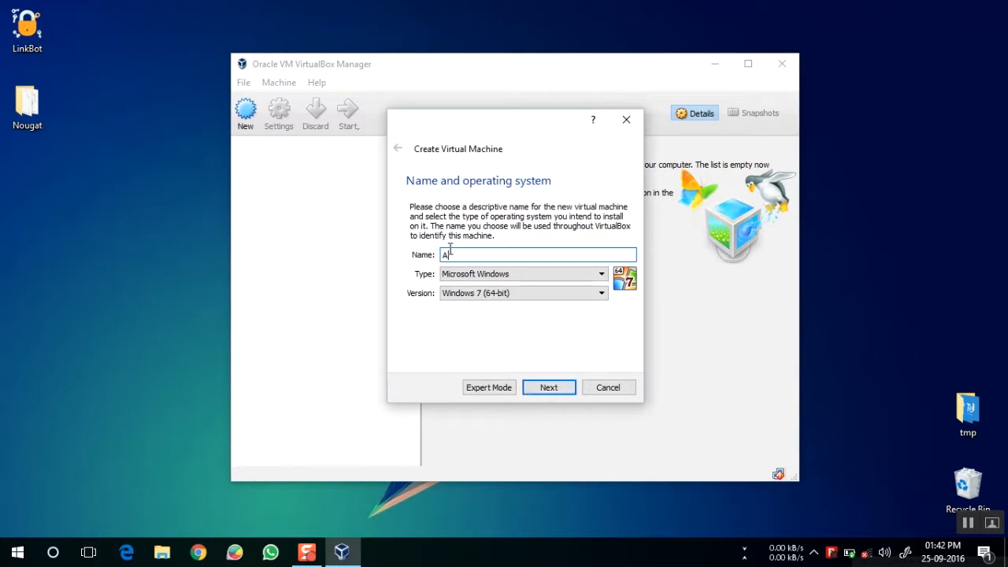
type("ndroid")
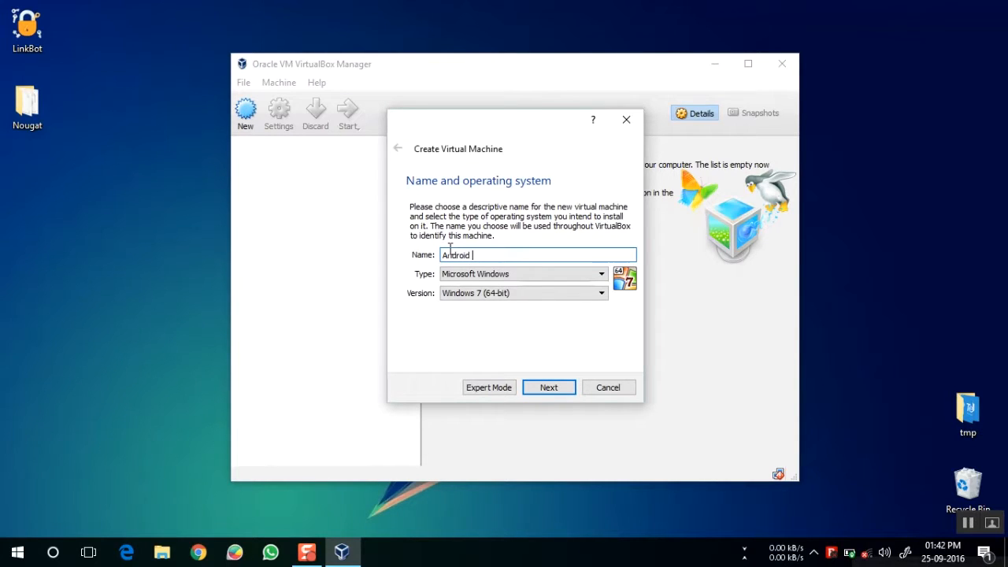
type("N")
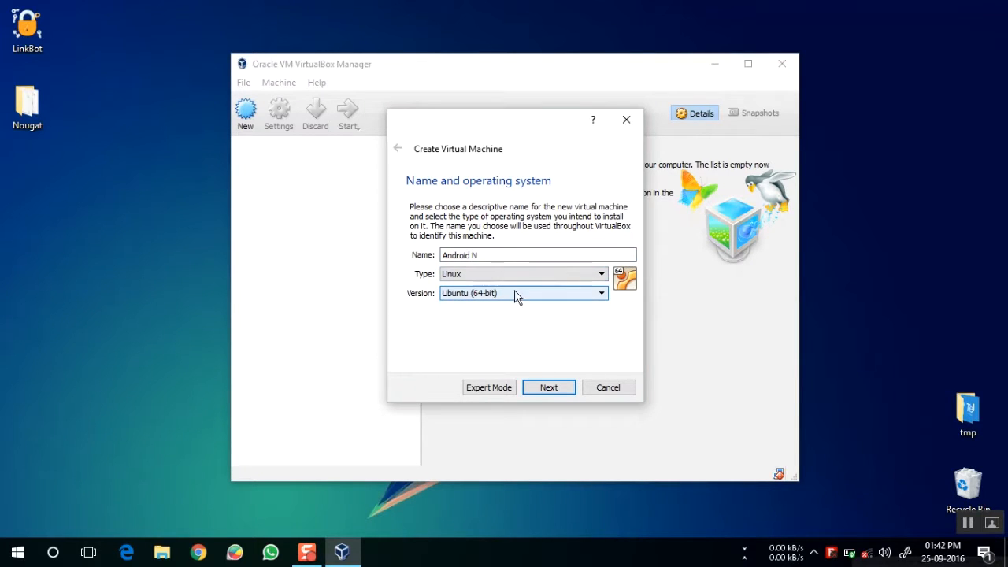
left_click(548, 386)
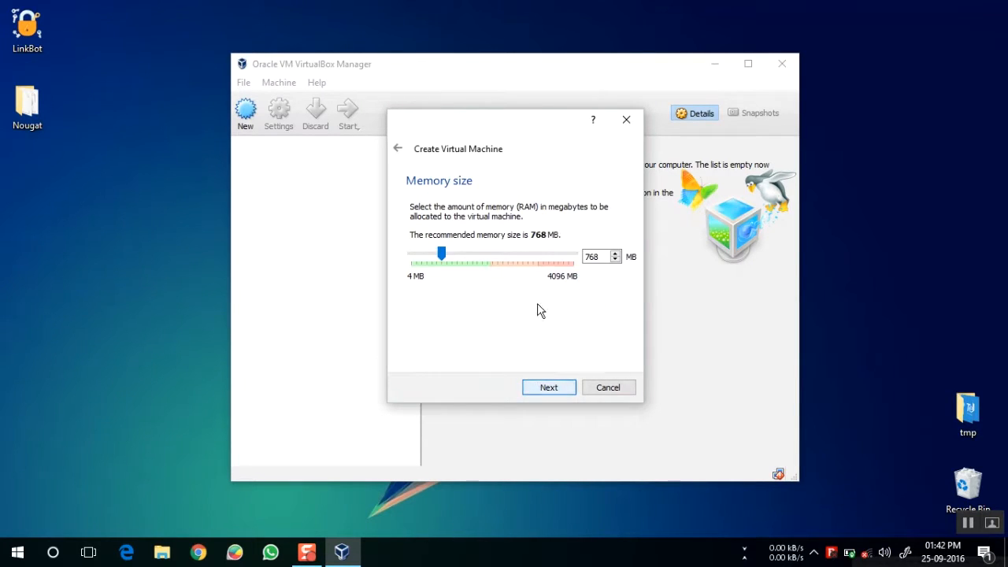
triple_click(592, 257)
type("2048")
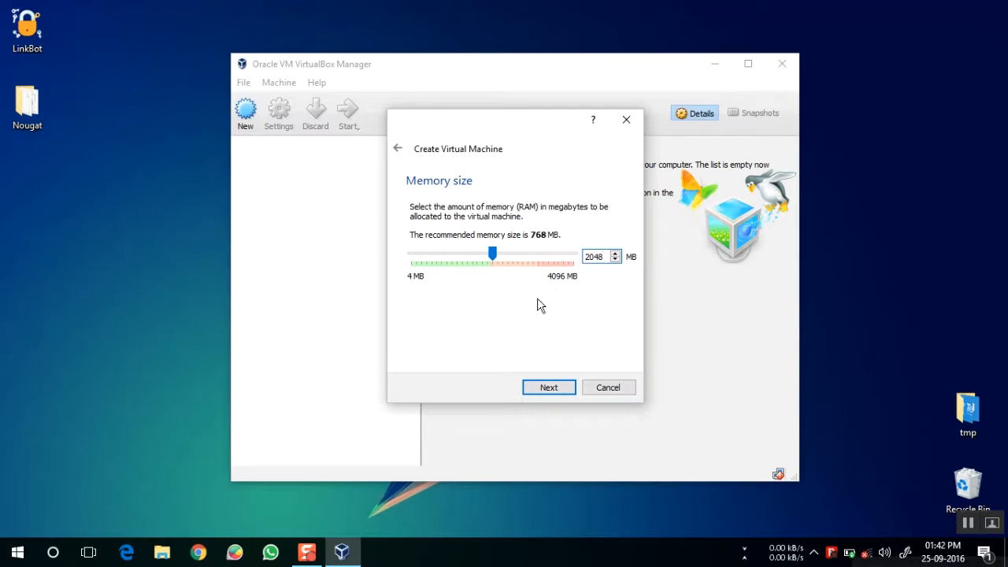
left_click(549, 387)
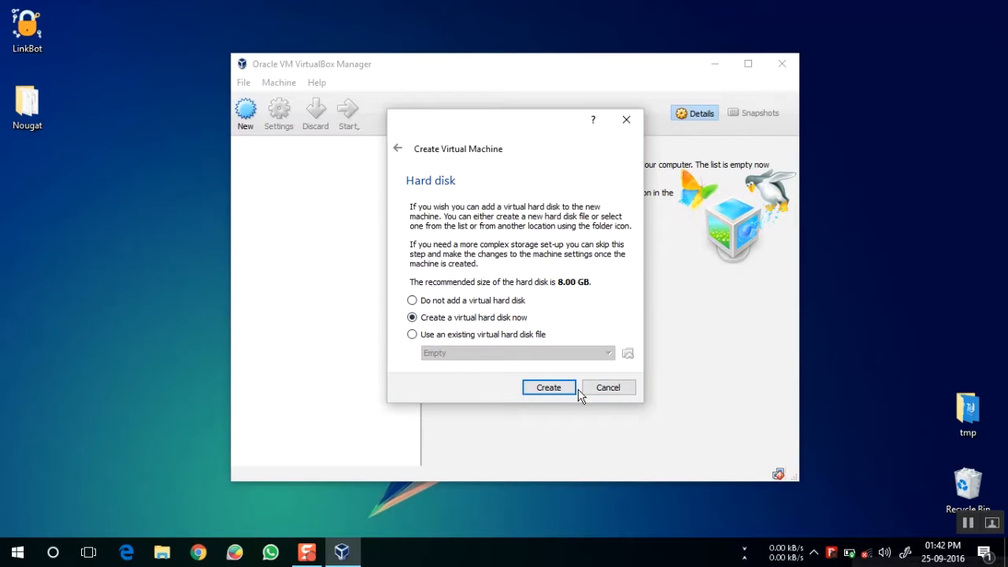
Create the machine with a dynamically allocated 8.00 GB VDI hard disk
left_click(549, 387)
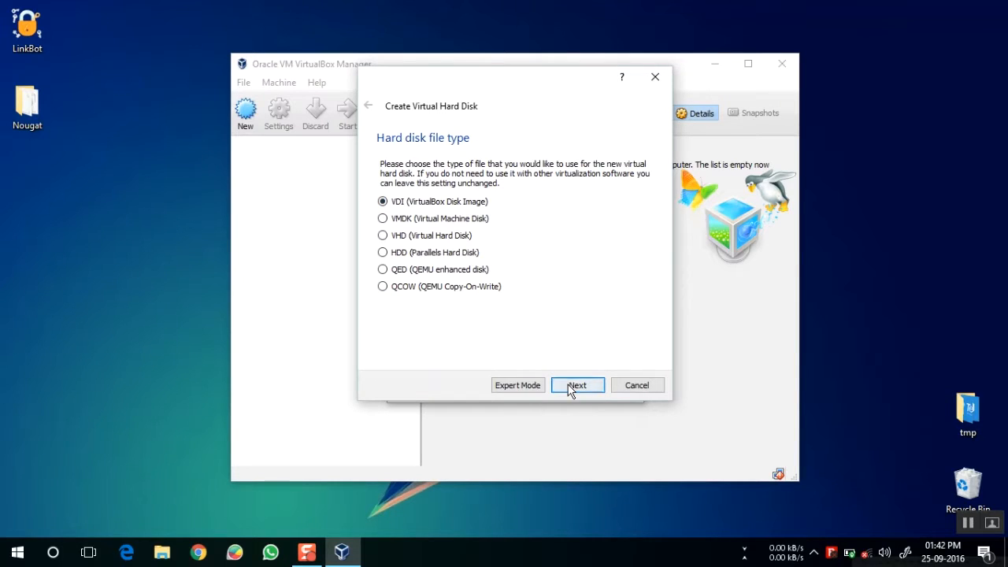
left_click(578, 386)
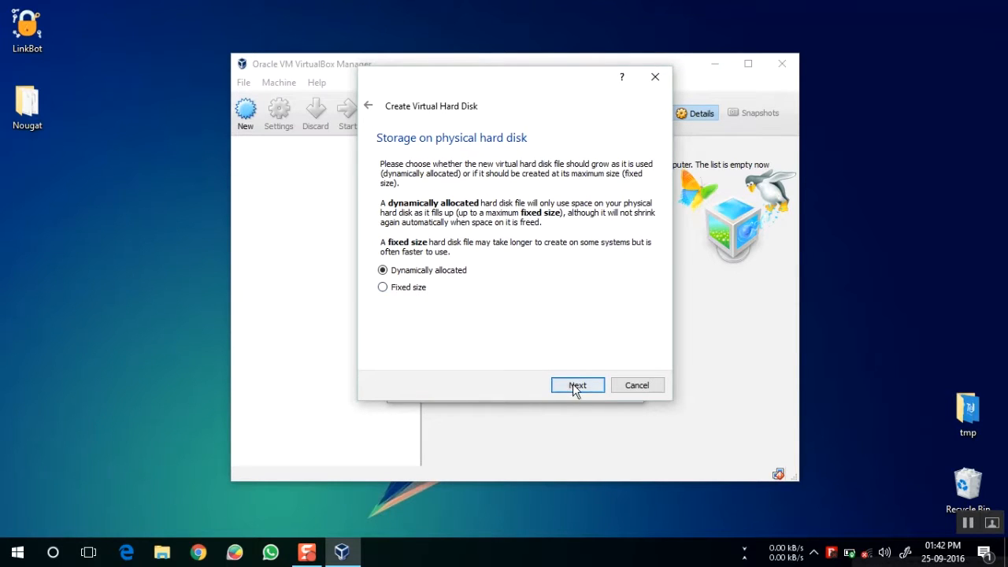
left_click(577, 386)
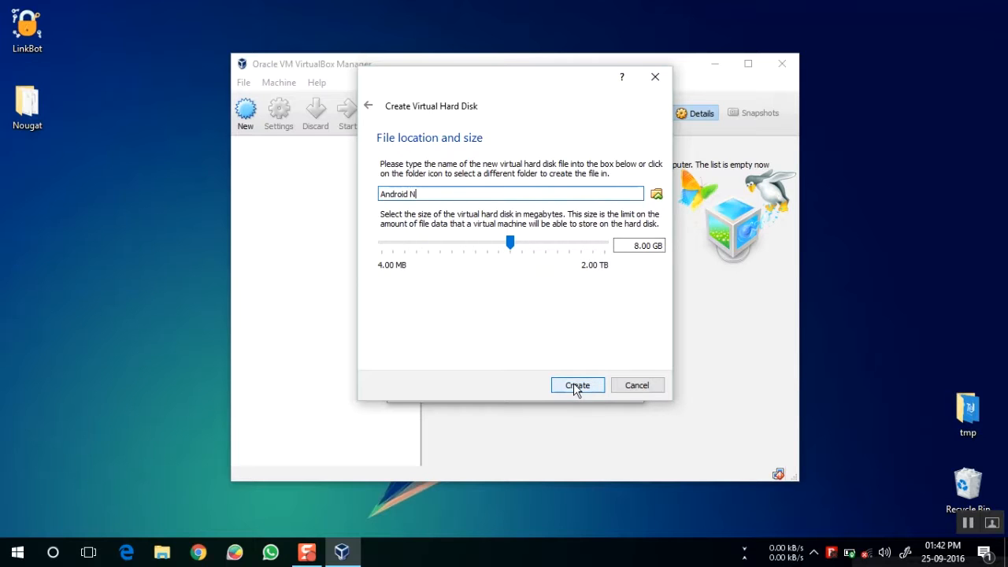
left_click(577, 386)
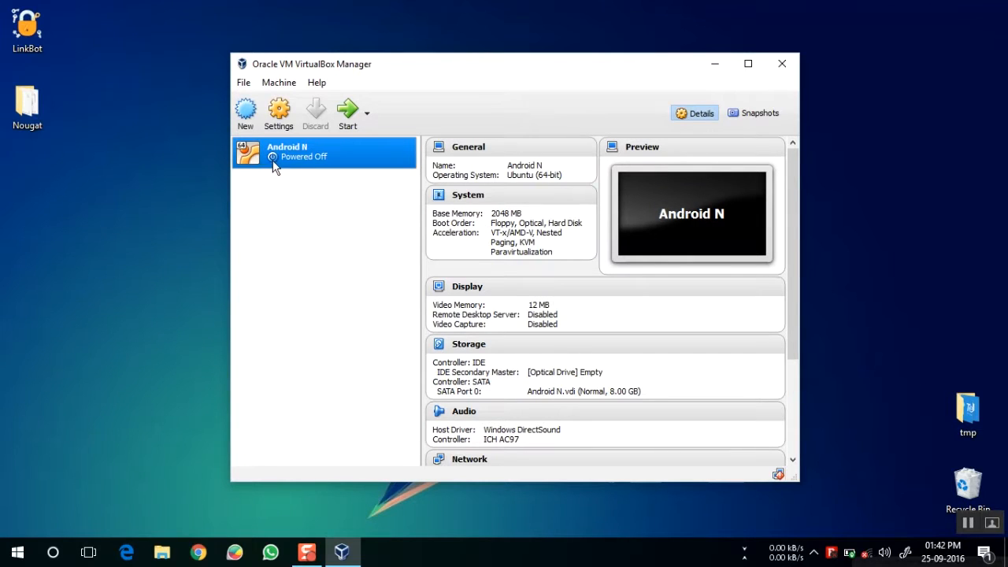
mouse_move(295, 169)
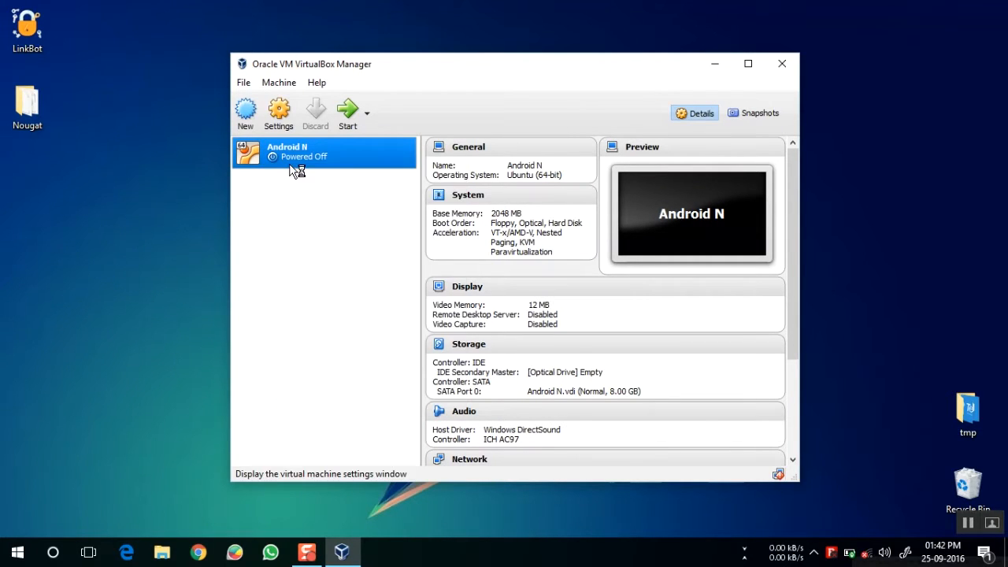
In Android N's settings, set 2 processors under System and 128 MB video memory under Display
left_click(279, 113)
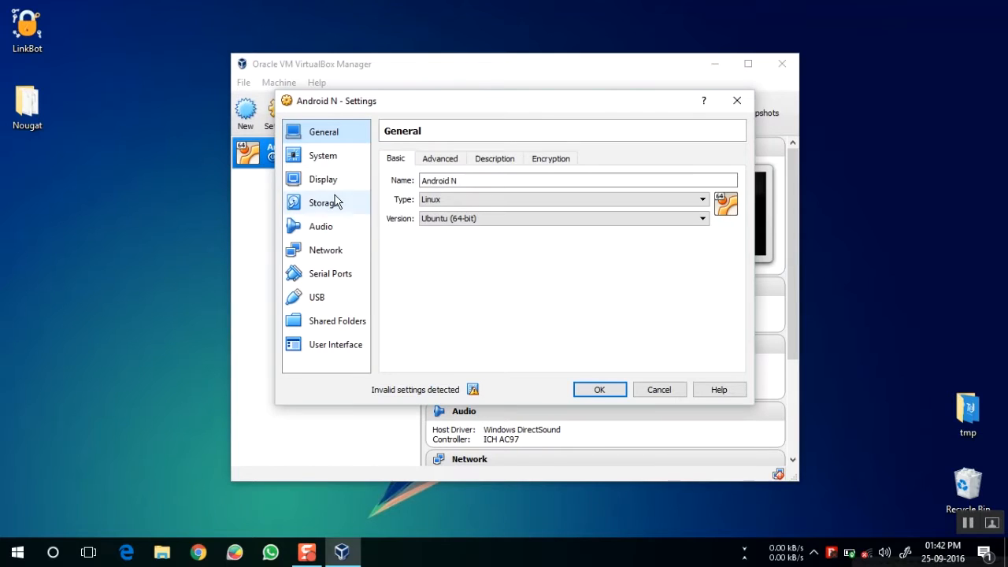
left_click(322, 156)
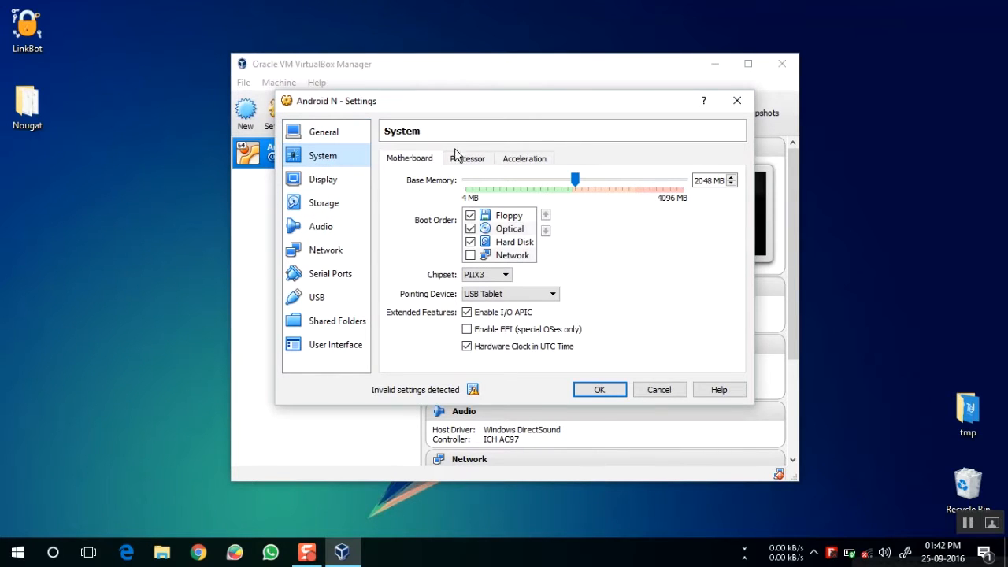
left_click(467, 158)
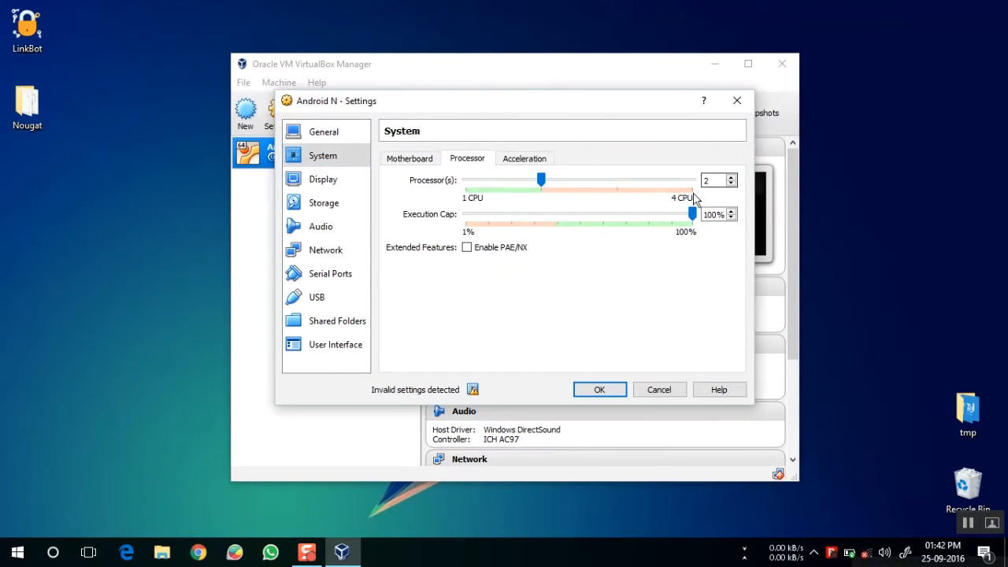
mouse_move(323, 202)
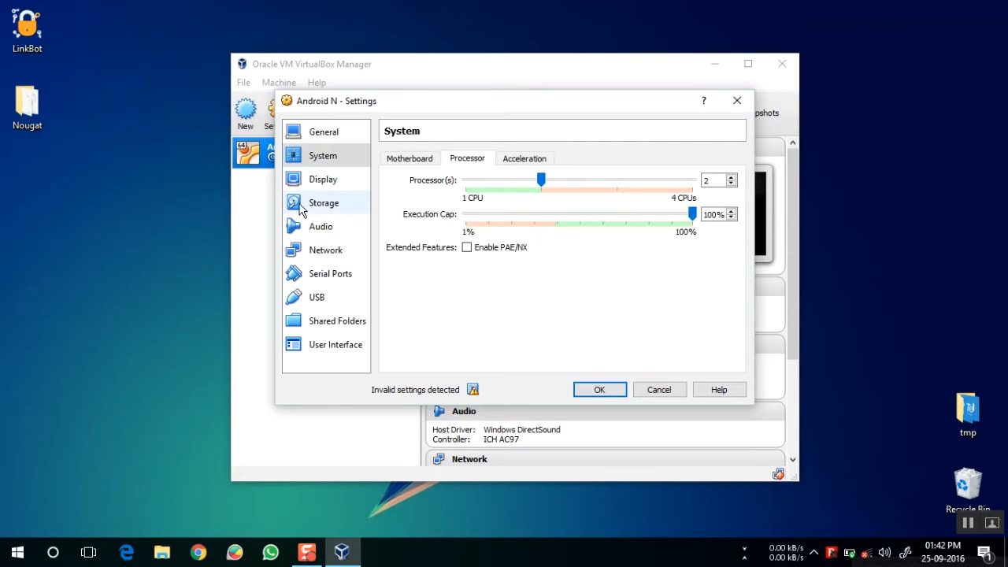
left_click(323, 179)
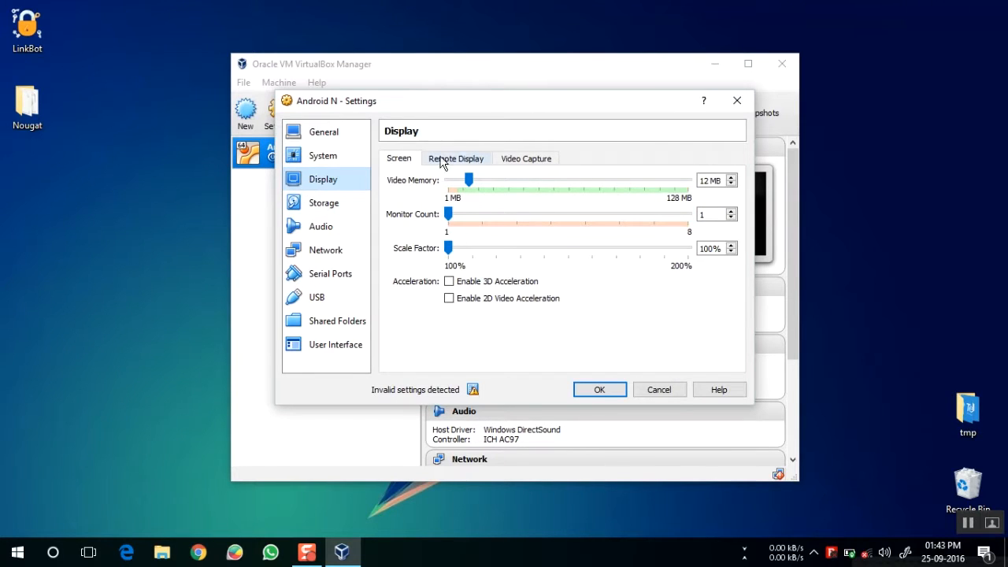
left_click_drag(468, 180, 690, 180)
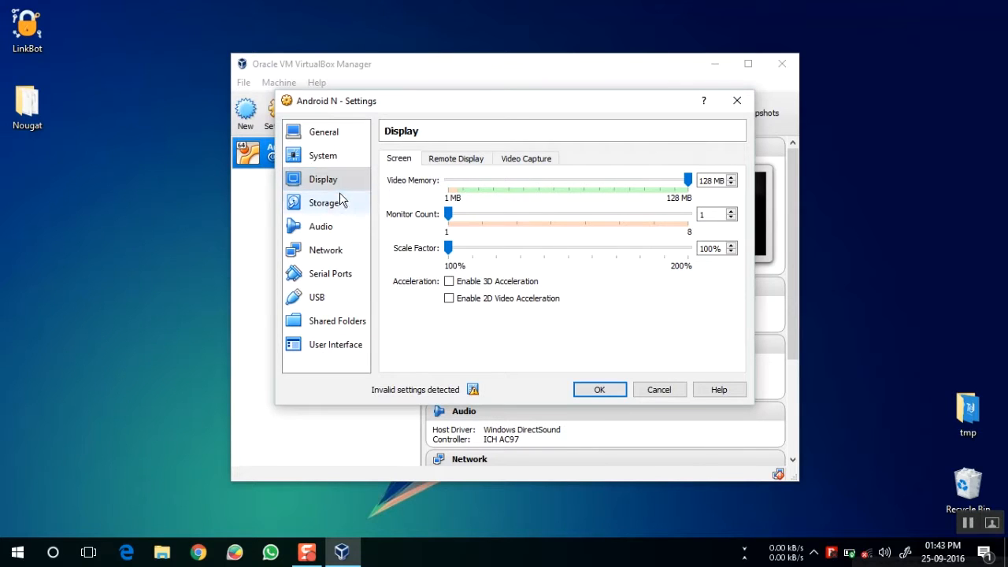
In Storage settings, remove the existing IDE and SATA controllers
left_click(323, 202)
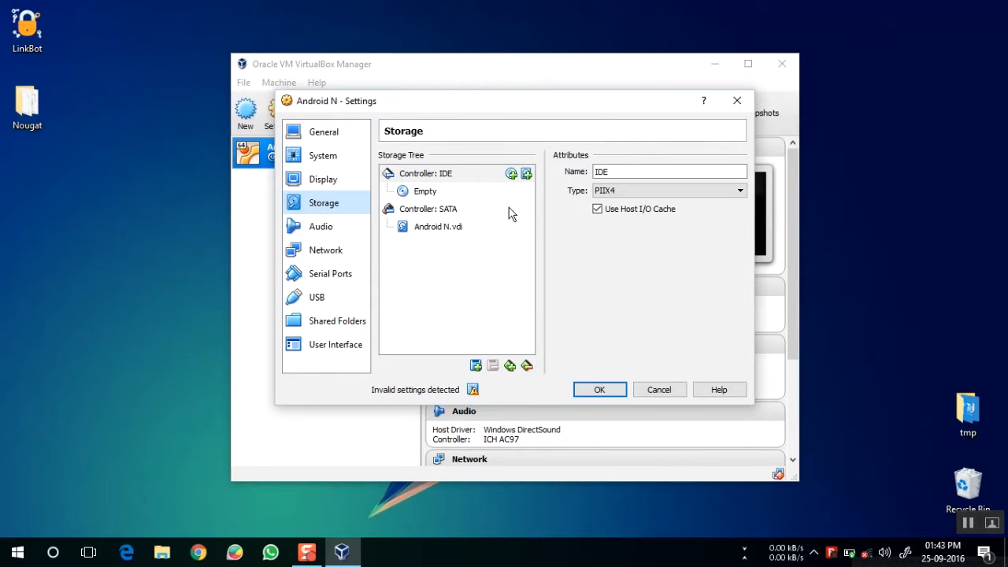
left_click(425, 172)
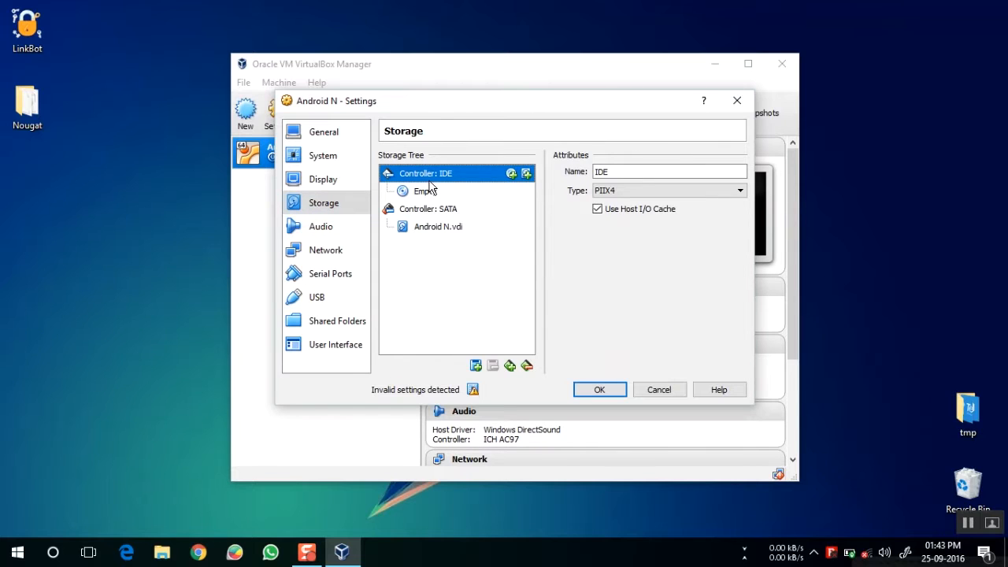
left_click(527, 364)
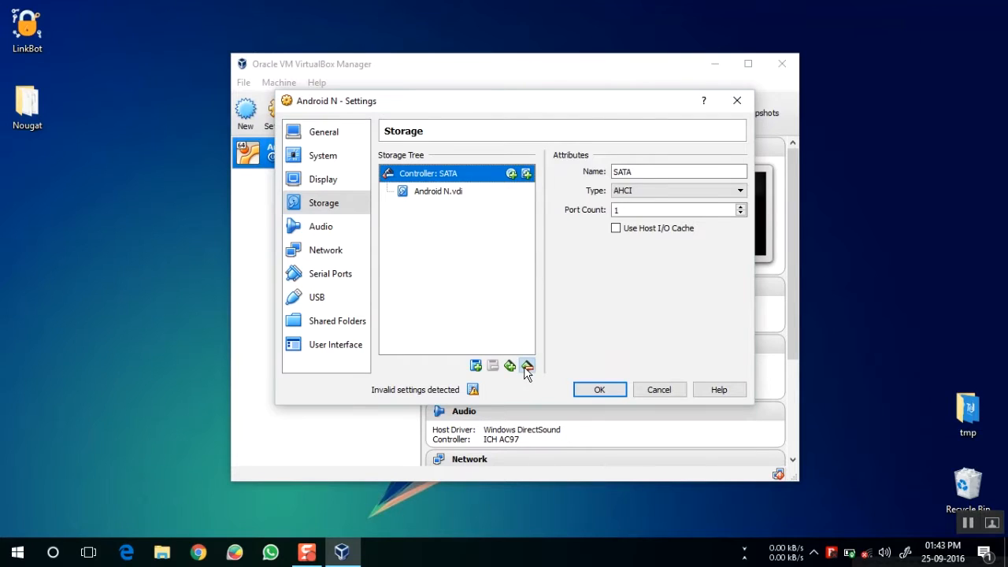
left_click(526, 365)
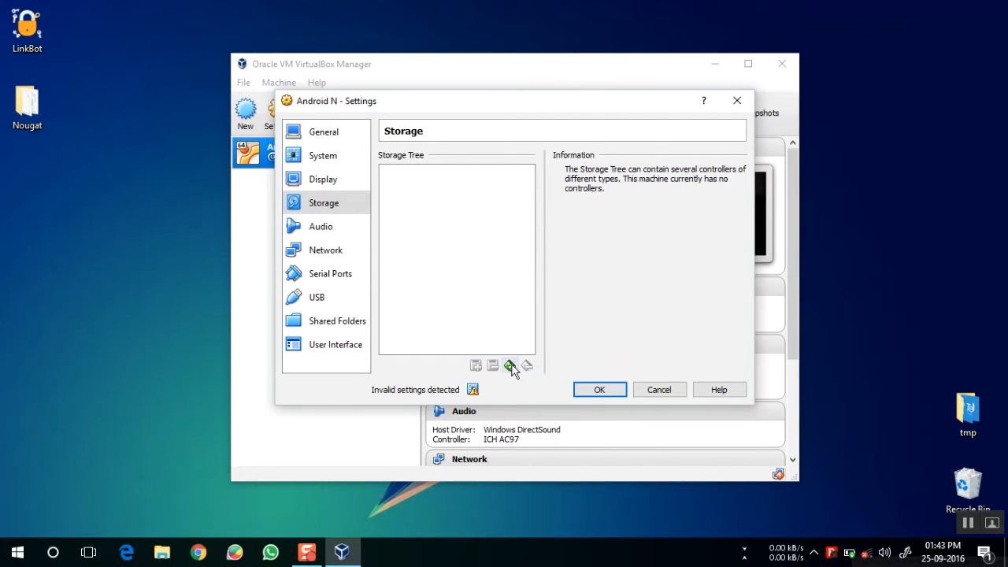
Add a new IDE controller and begin adding a hard disk to it
left_click(510, 365)
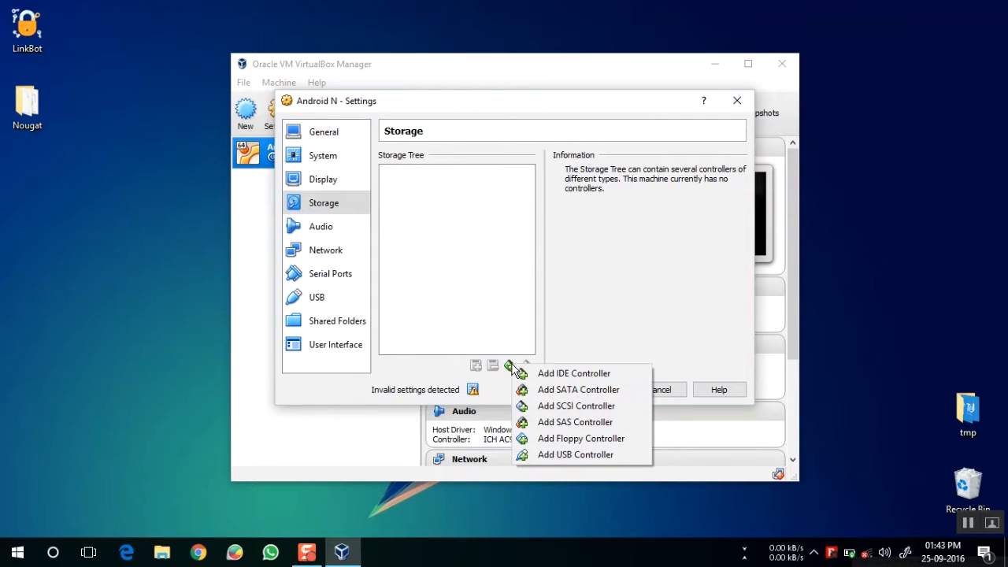
left_click(575, 372)
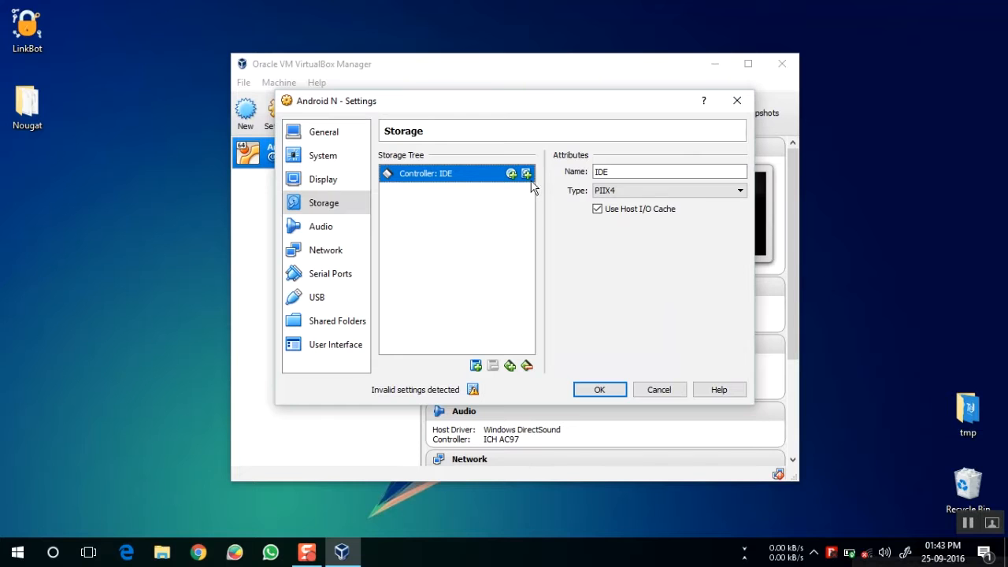
left_click(526, 173)
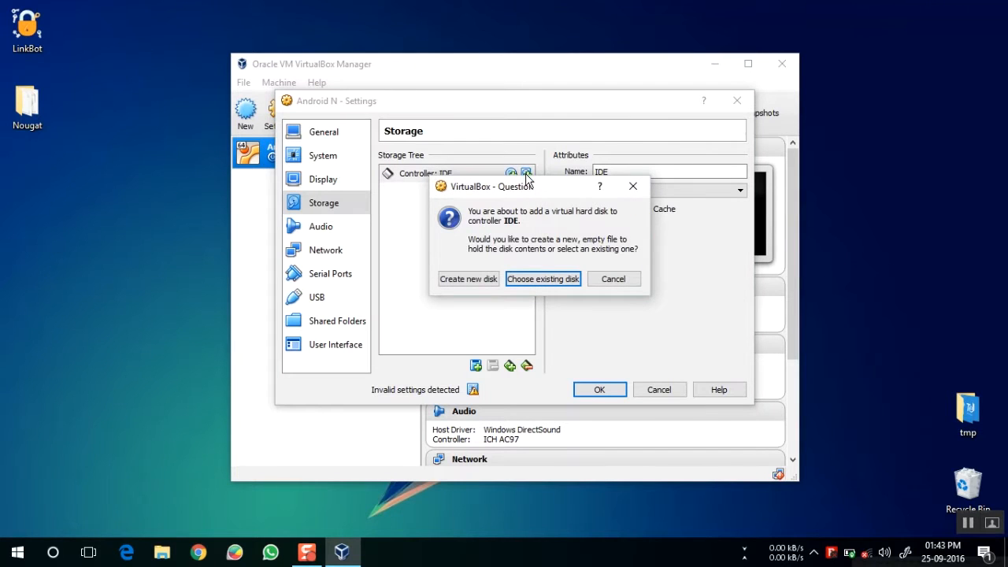
Attach the existing Android N.vdi disk image to the IDE controller
left_click(542, 279)
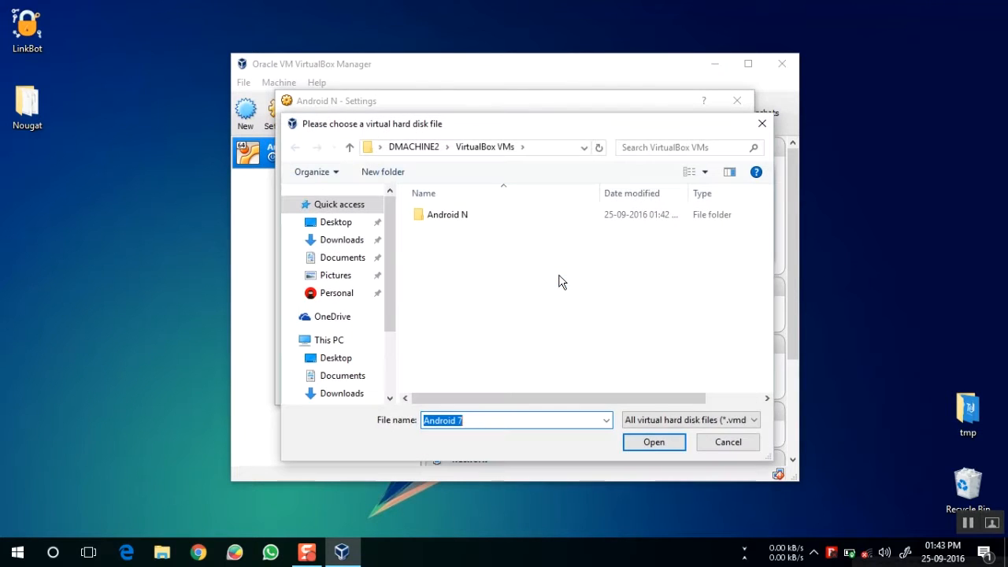
double_click(447, 214)
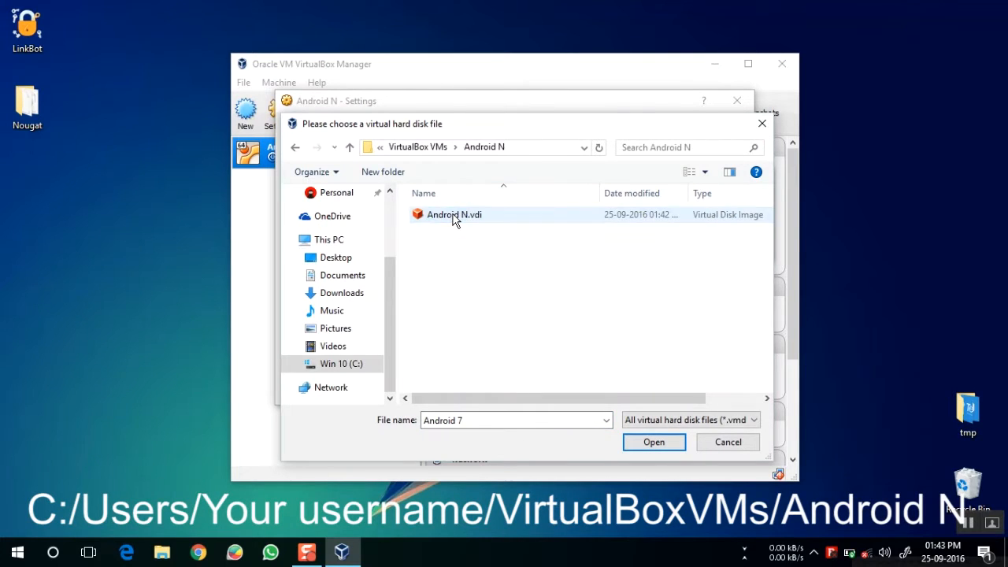
left_click(454, 214)
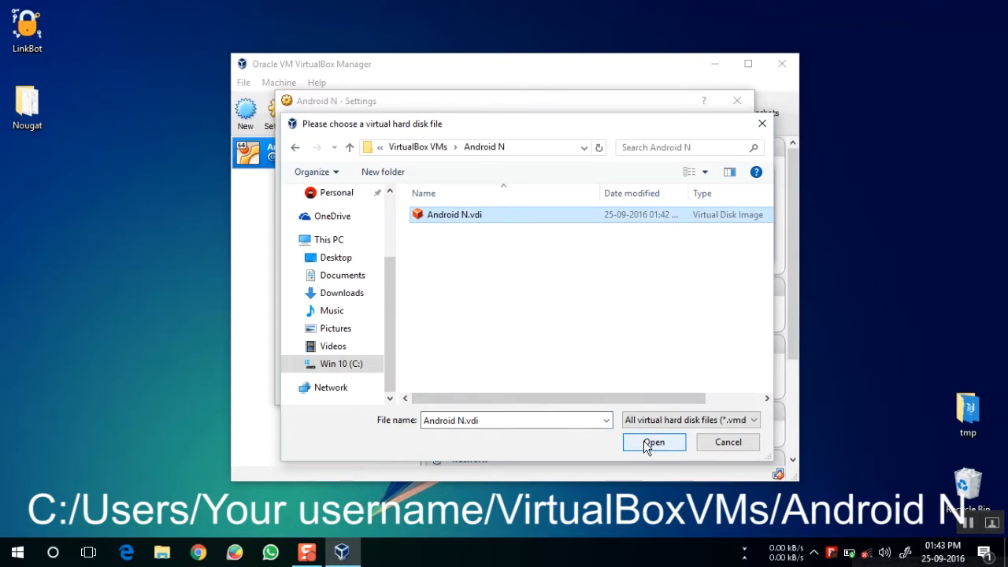
left_click(654, 441)
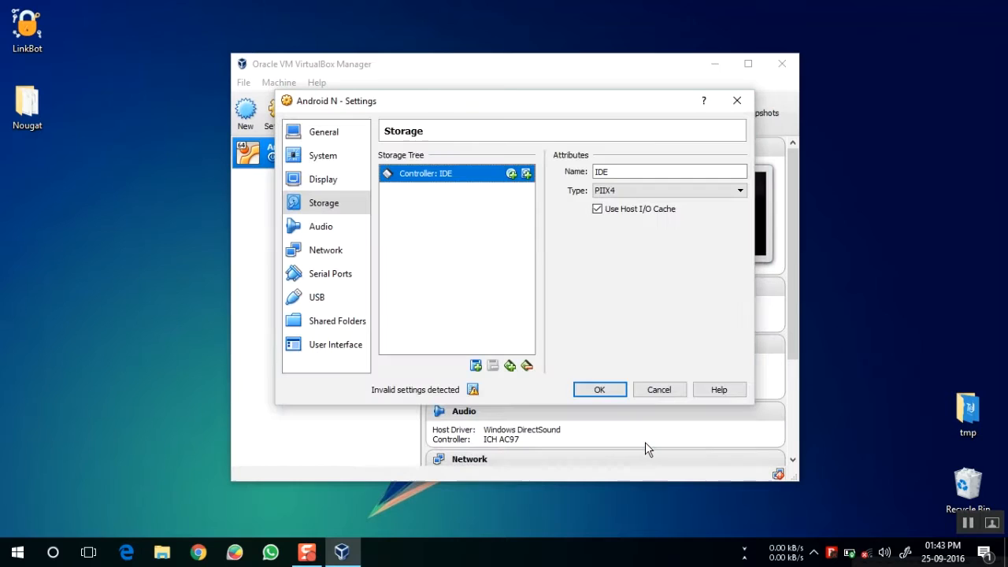
Add an empty optical drive and place it on the IDE Secondary Master slot
left_click(511, 174)
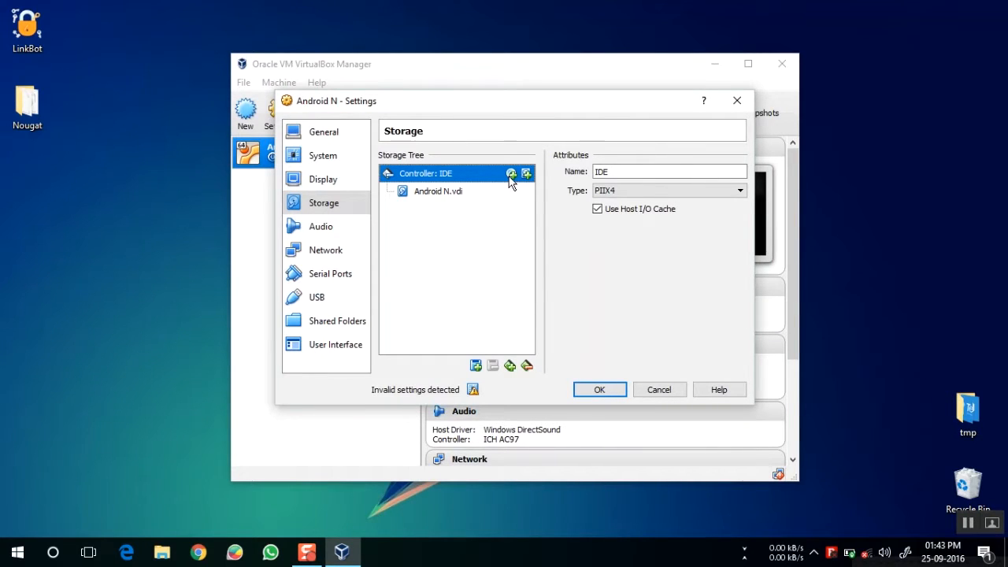
left_click(510, 174)
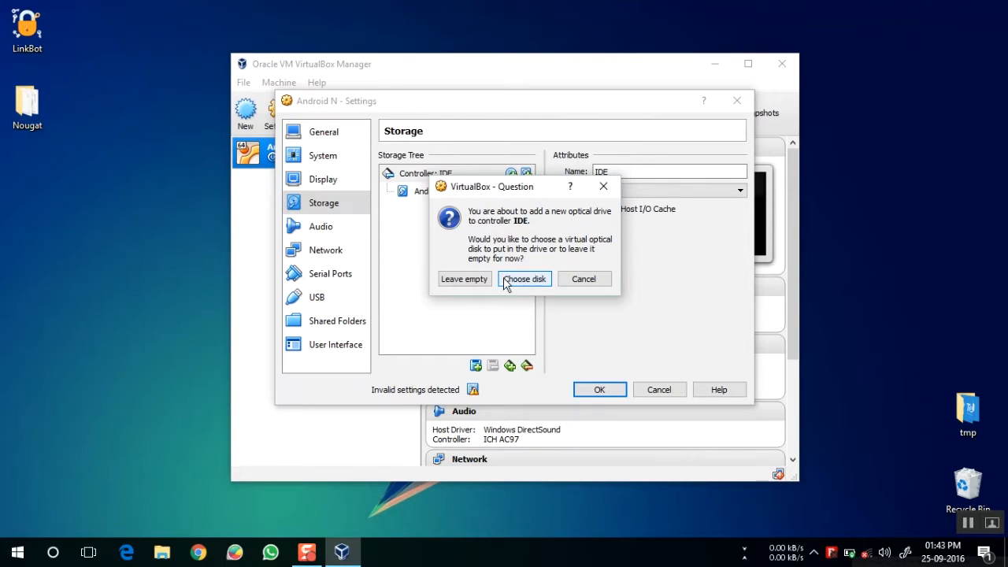
left_click(464, 278)
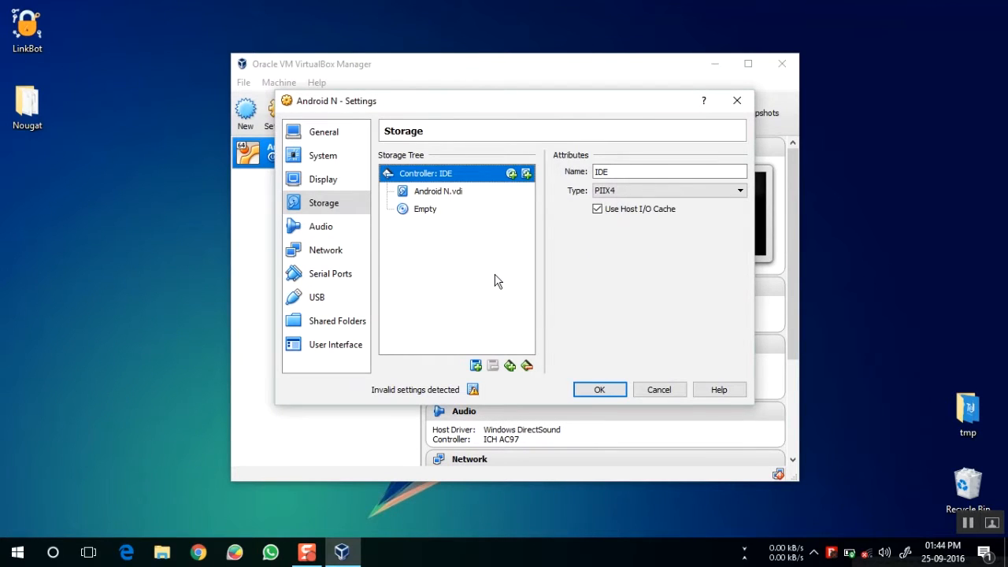
left_click(424, 209)
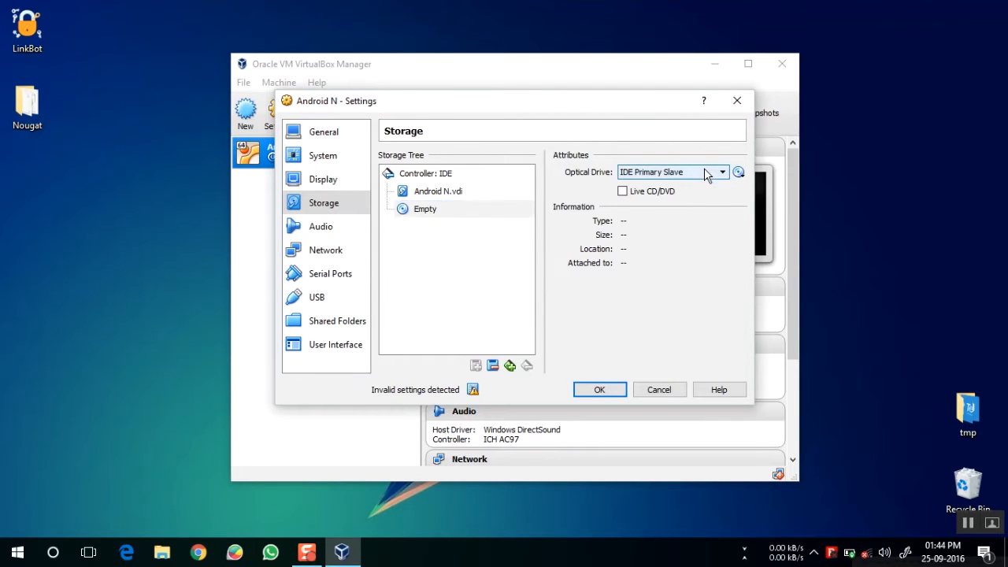
left_click(721, 171)
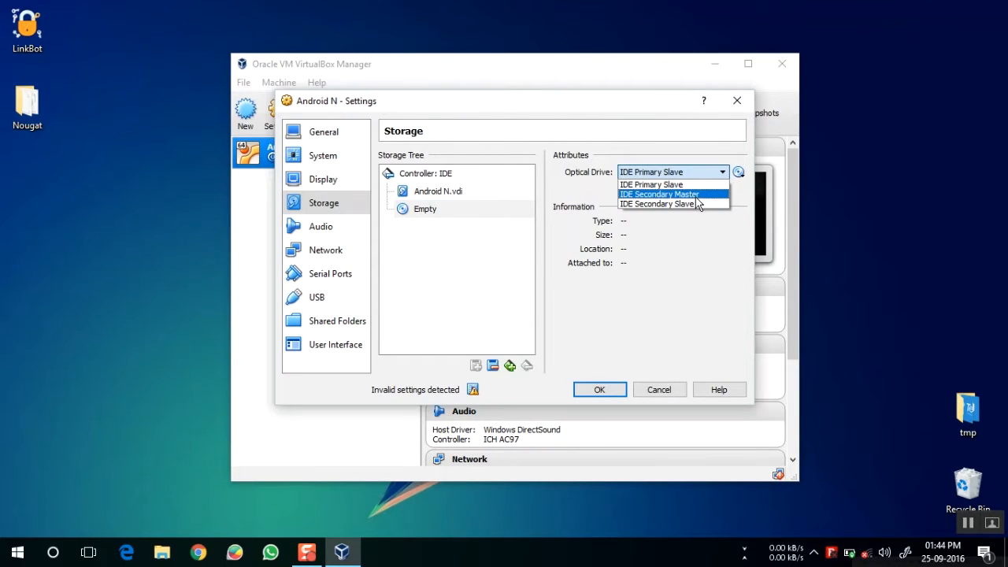
left_click(659, 194)
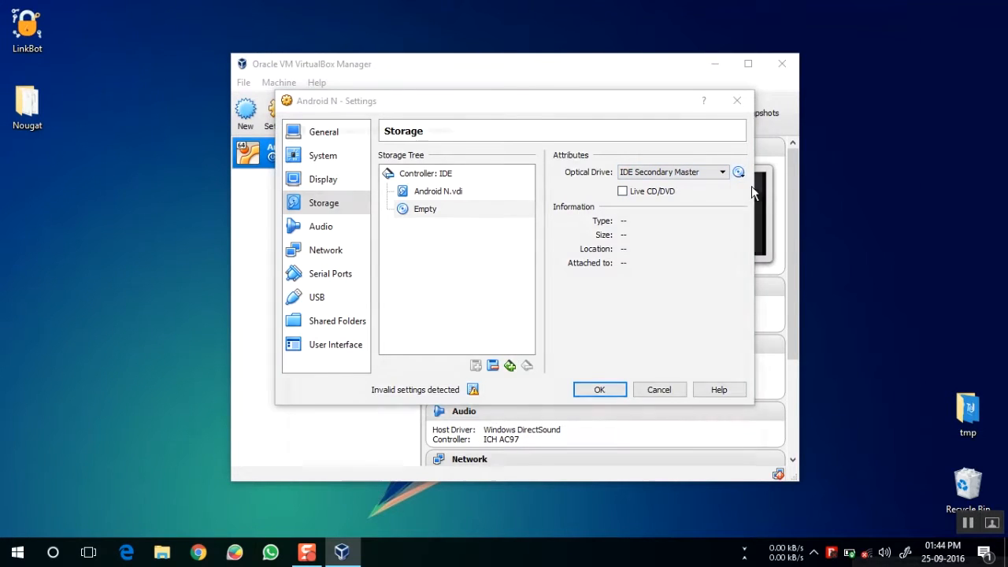
Load naugatx8620160902.iso into the optical drive and save the settings
left_click(738, 172)
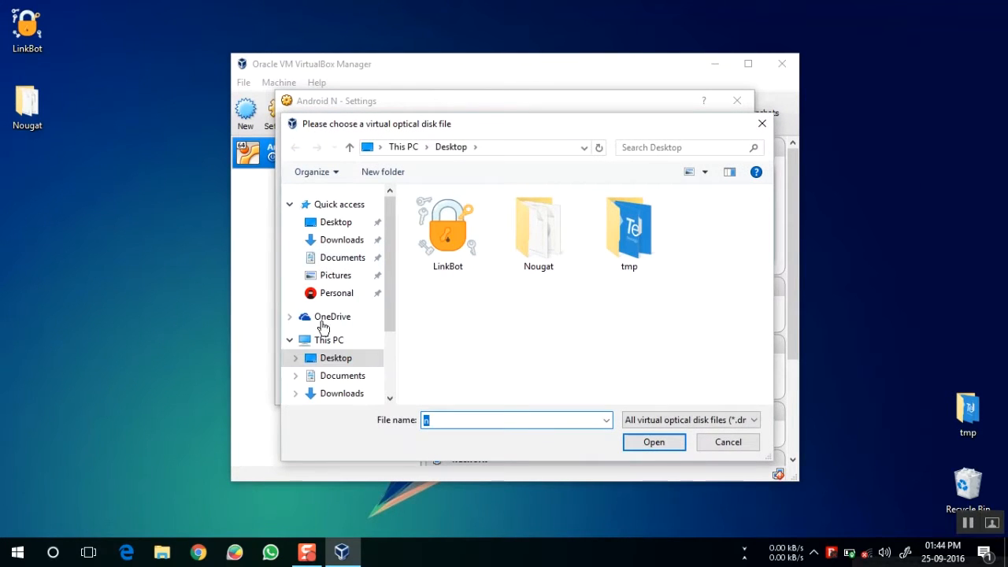
double_click(537, 228)
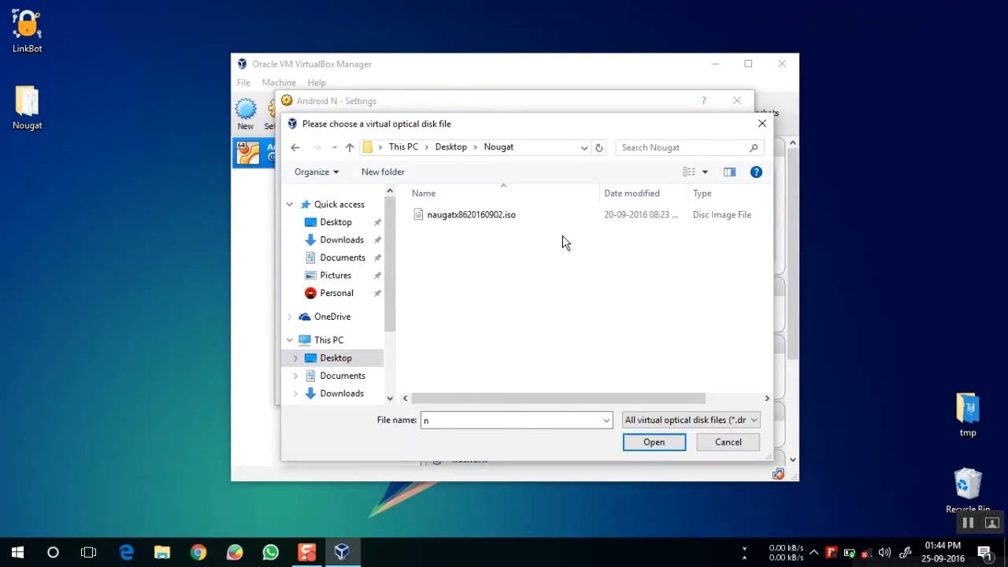
left_click(471, 214)
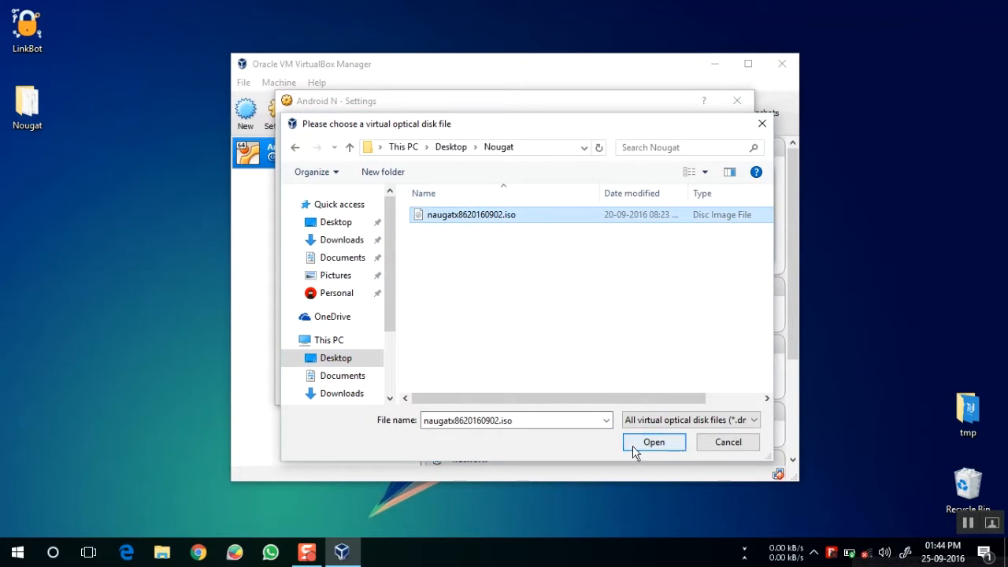
left_click(654, 441)
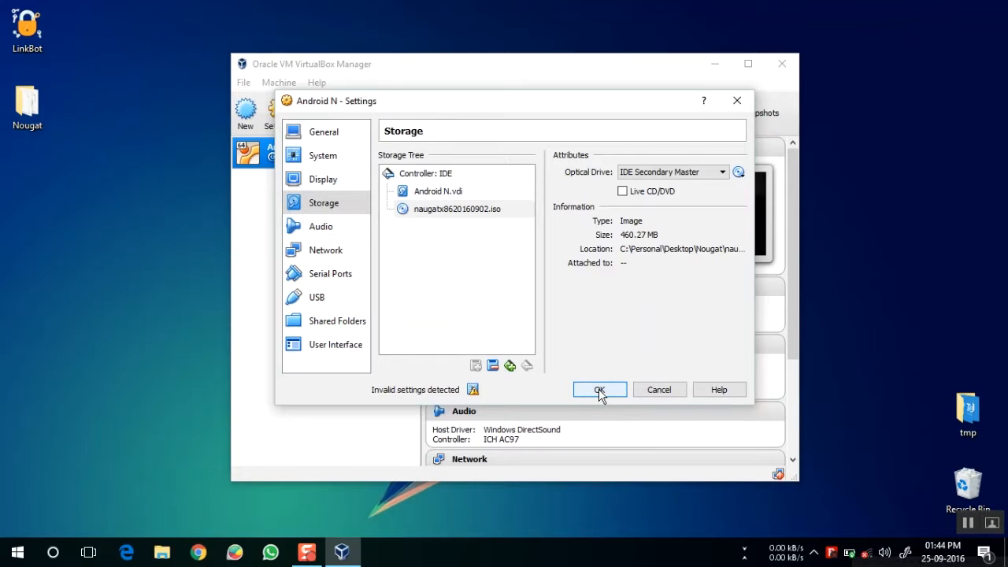
left_click(599, 389)
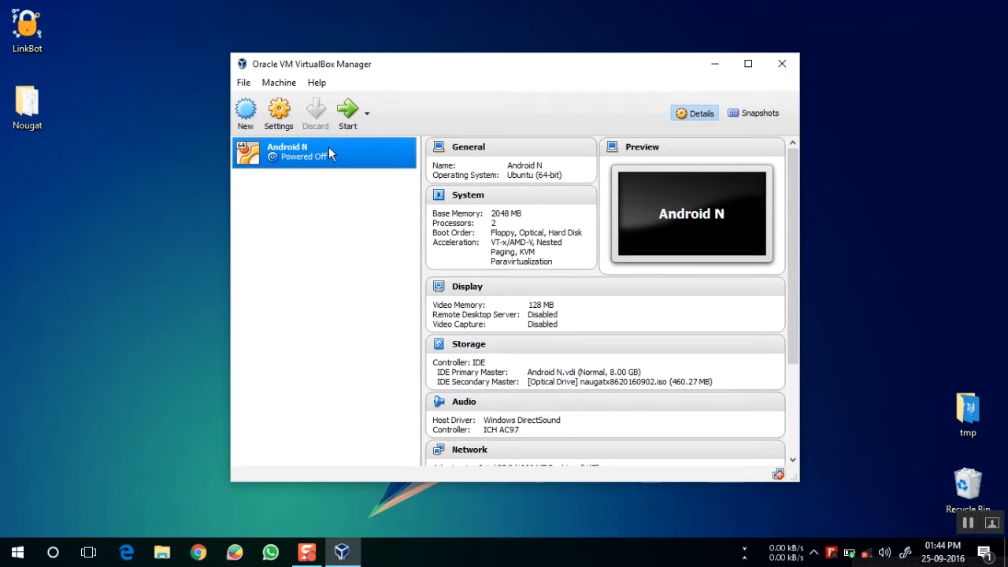
mouse_move(348, 109)
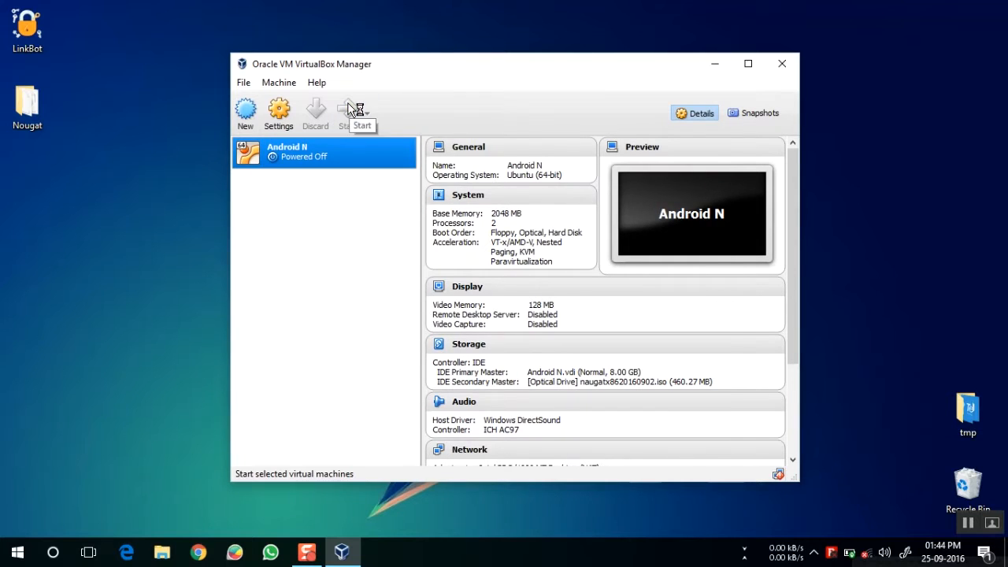
Start the Android N machine and let it boot to the Android home screen
left_click(347, 112)
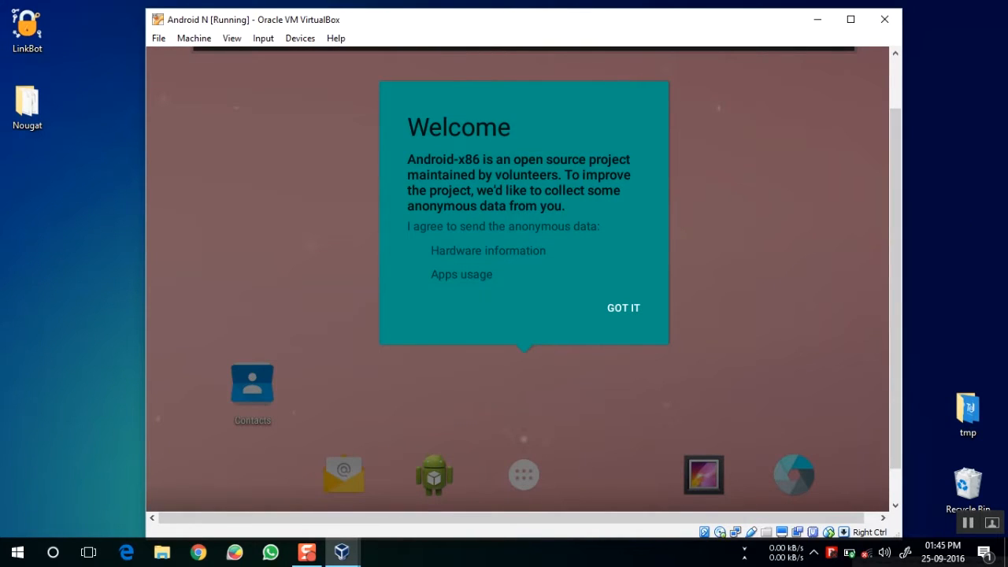
mouse_move(953, 156)
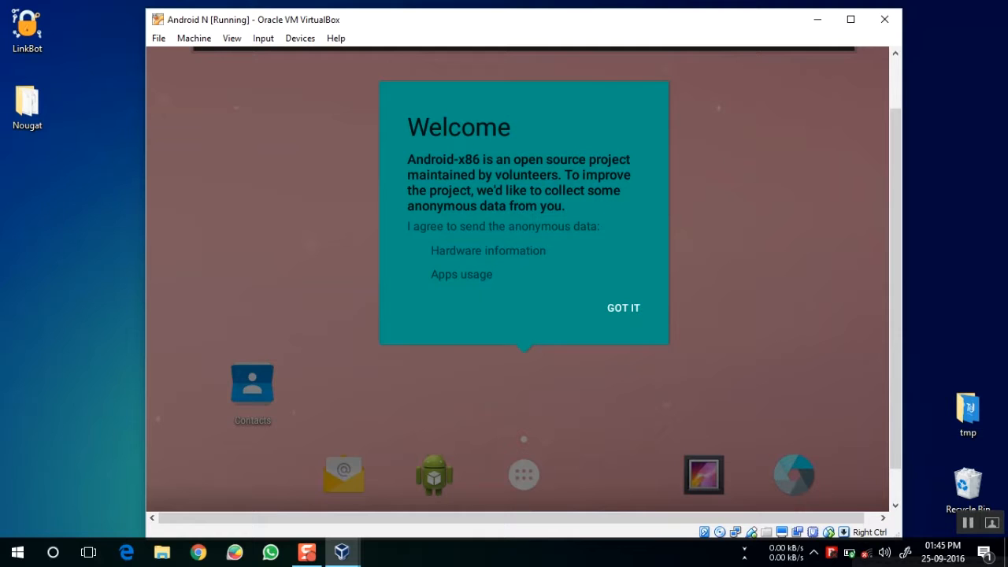
mouse_move(300, 37)
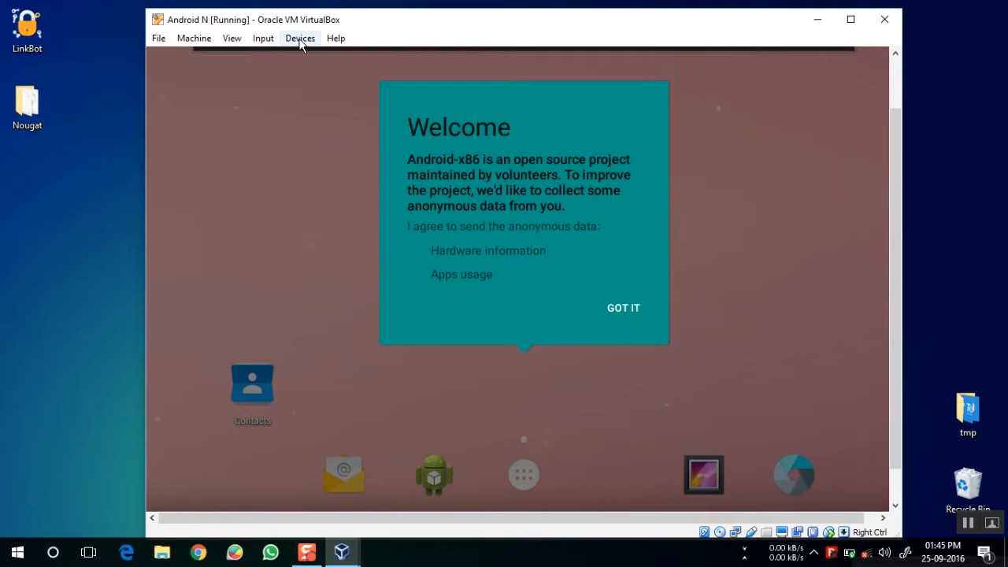
left_click(301, 38)
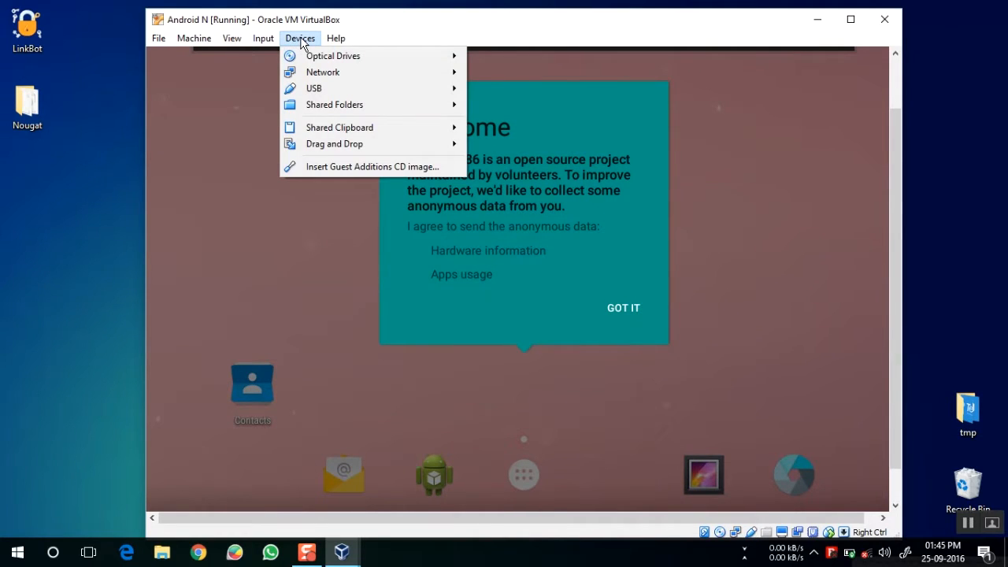
left_click(314, 88)
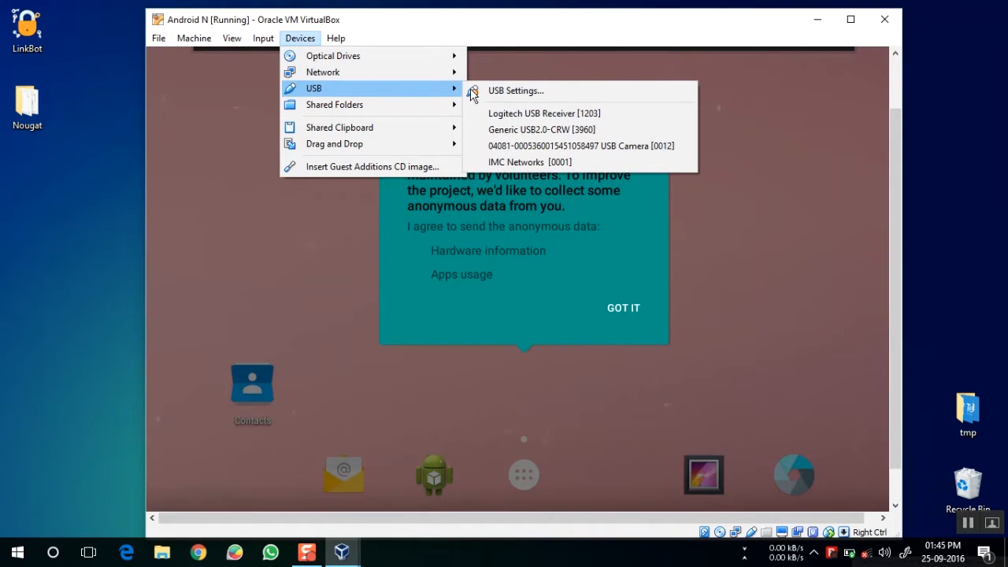
mouse_move(515, 89)
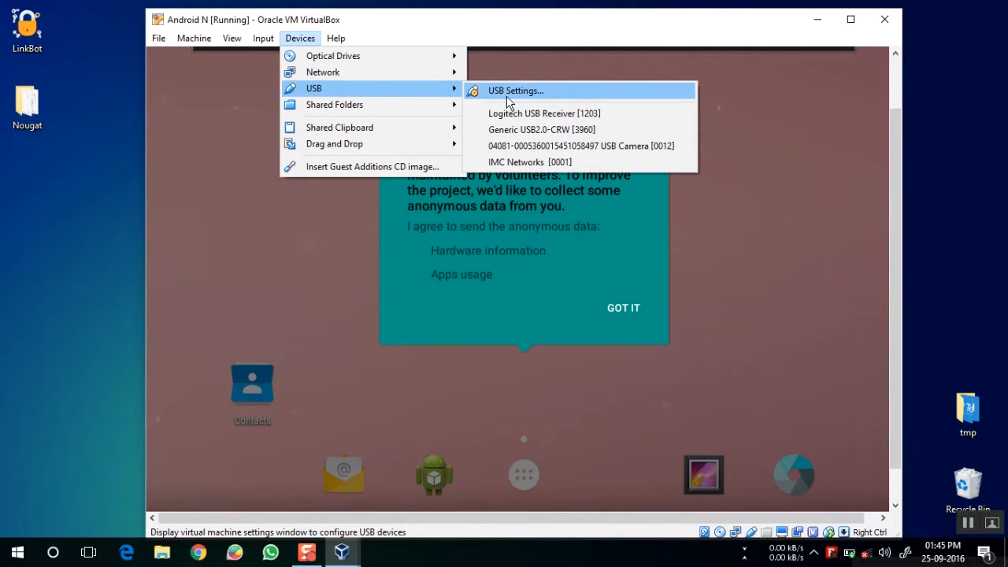
mouse_move(543, 112)
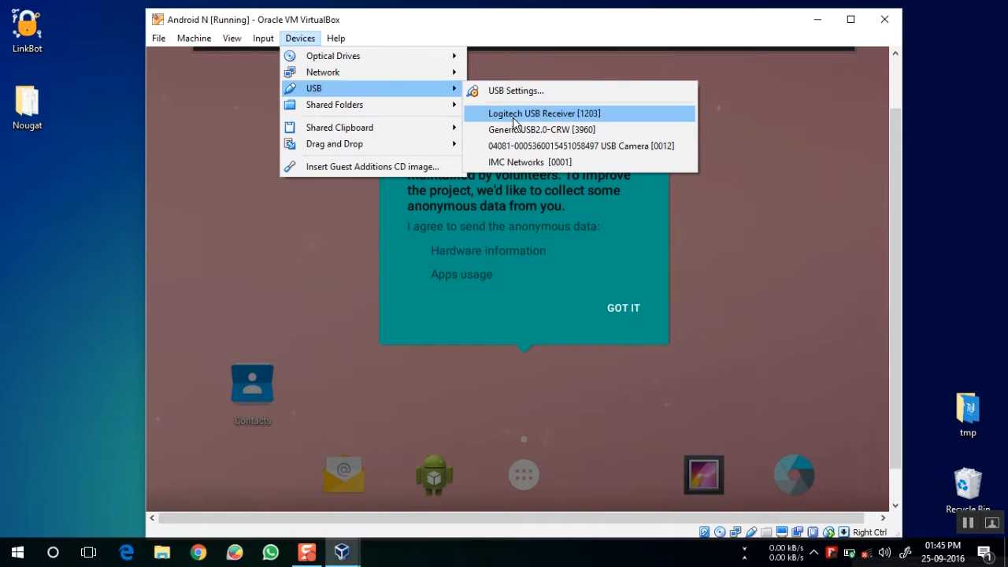
left_click(543, 113)
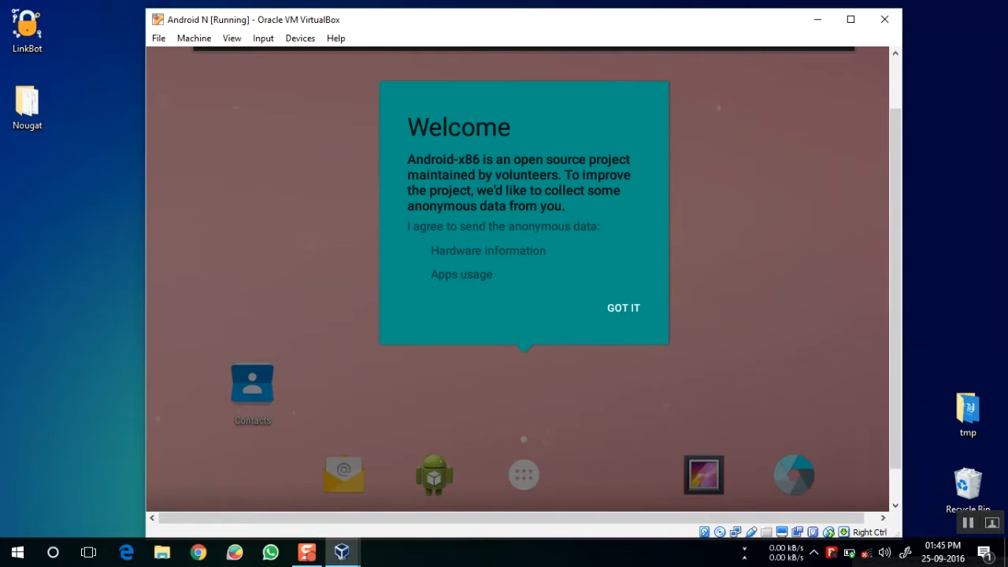
mouse_move(561, 165)
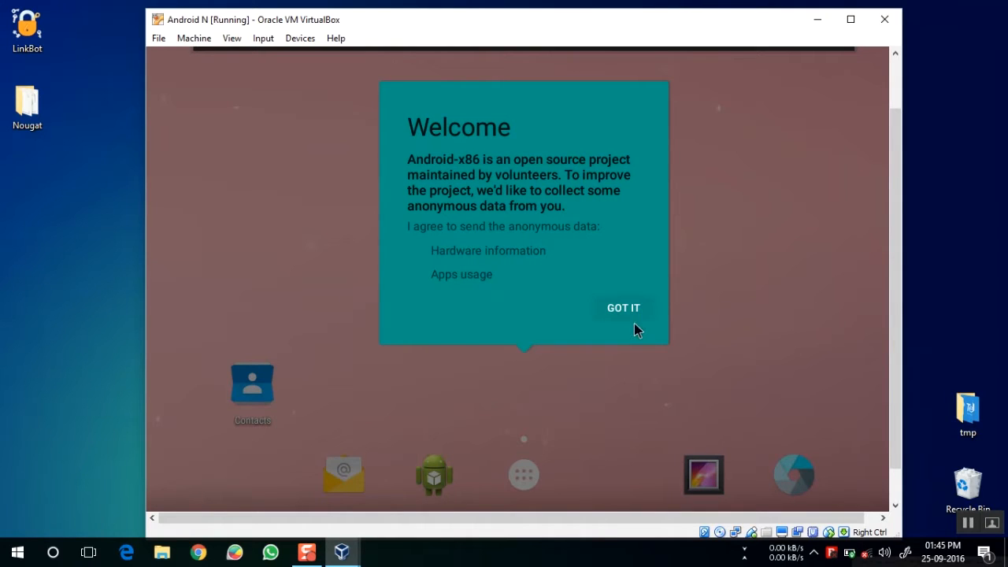
Dismiss the welcome notice, then in Settings > About tablet tap the version to show the Nougat logo
left_click(623, 307)
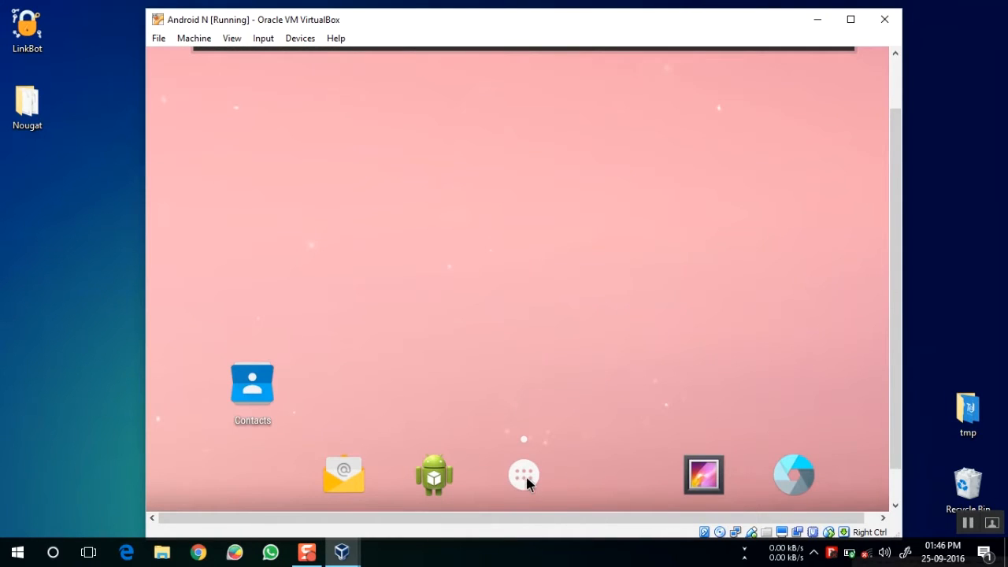
left_click(524, 475)
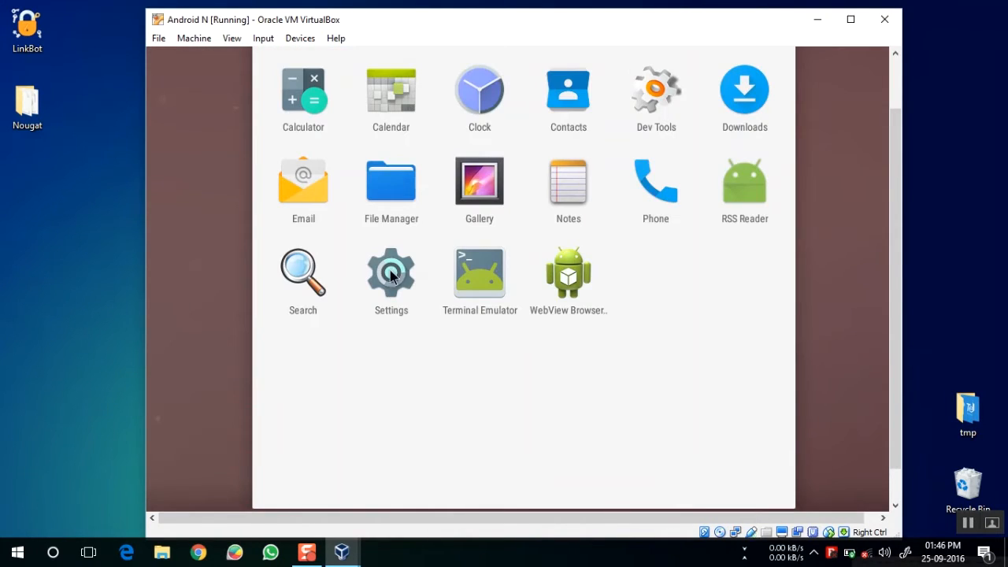
left_click(392, 272)
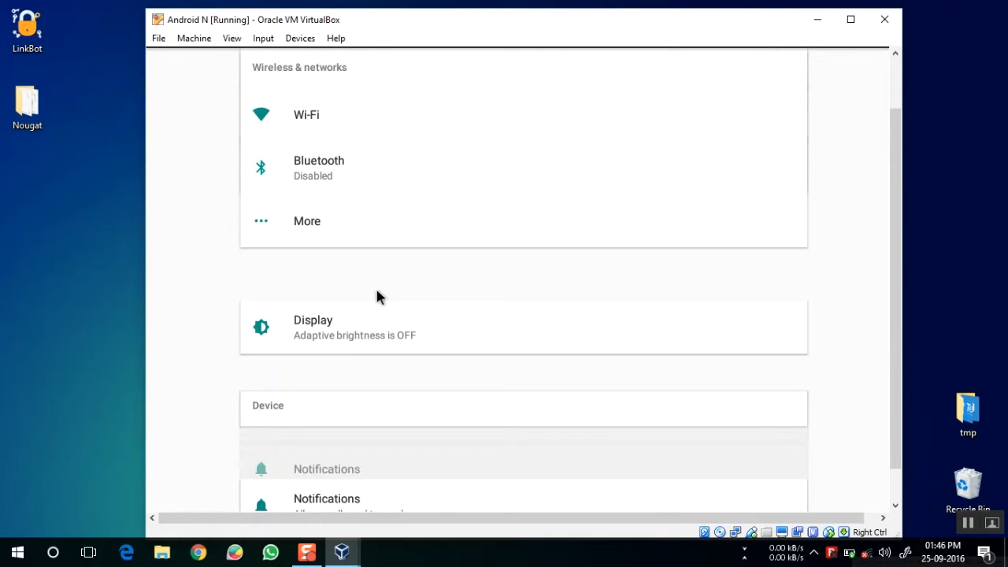
scroll("down", 3)
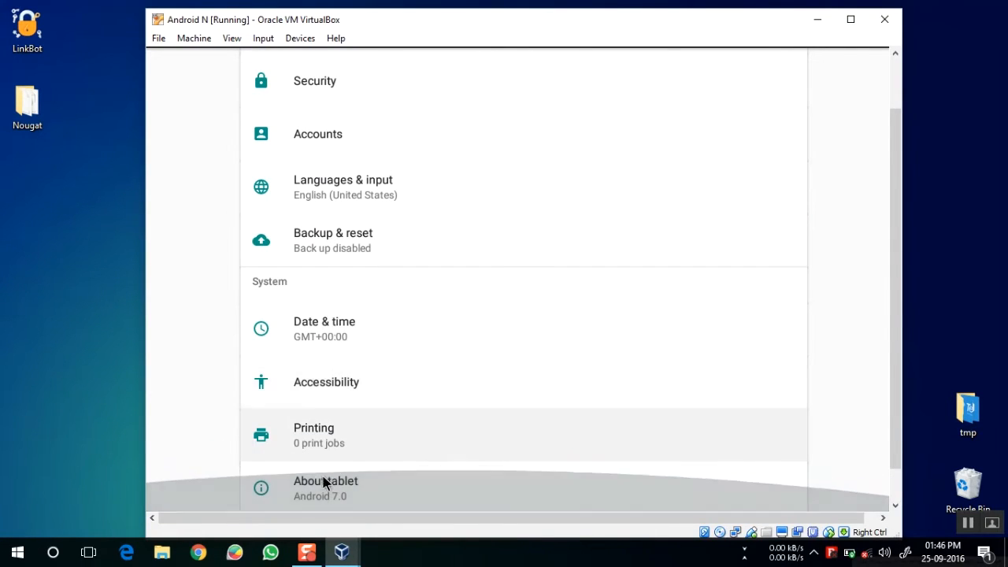
left_click(325, 481)
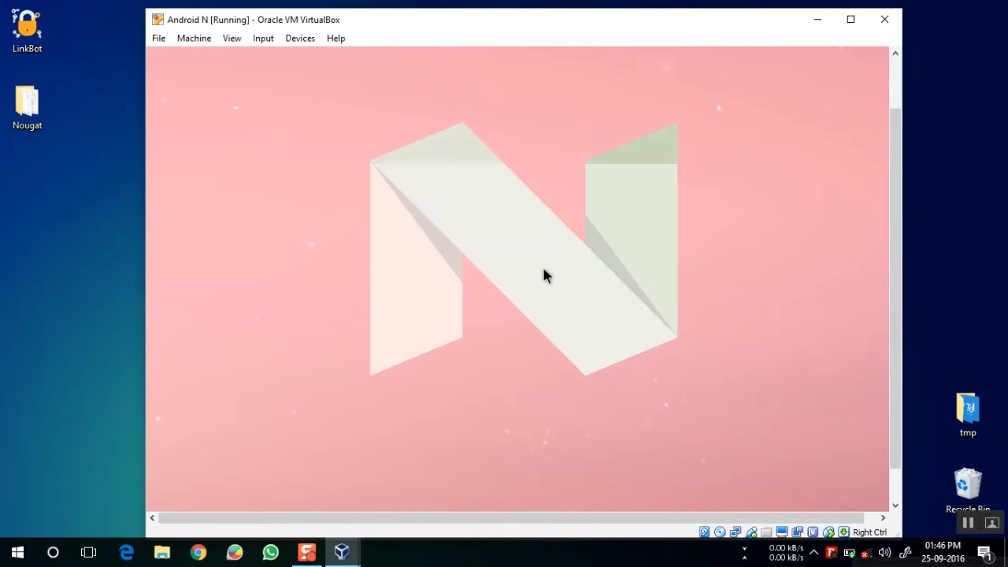
mouse_move(636, 351)
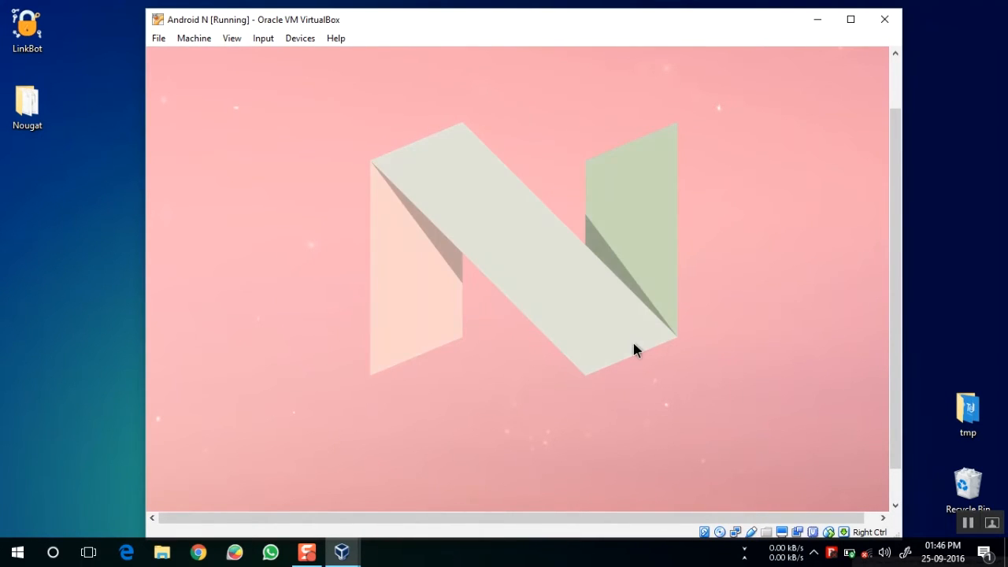
Open and close the Devices menu, then open and leave the quick settings tile editor
left_click(300, 37)
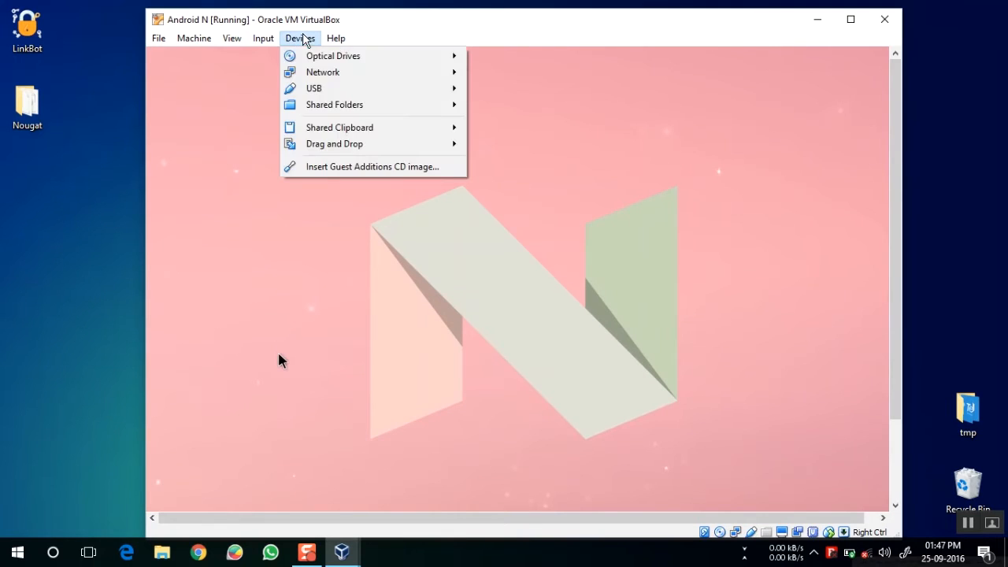
left_click(282, 360)
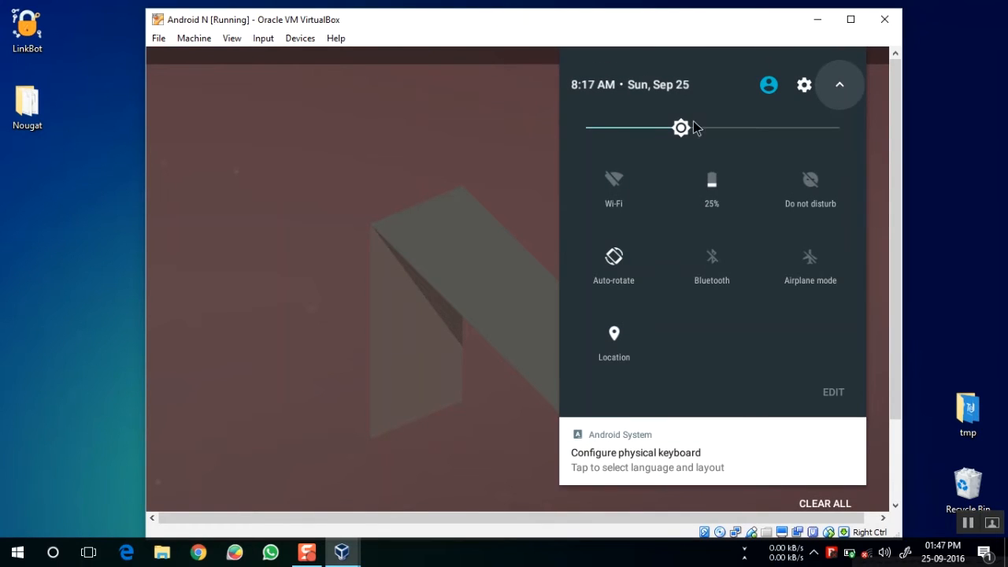
left_click(832, 391)
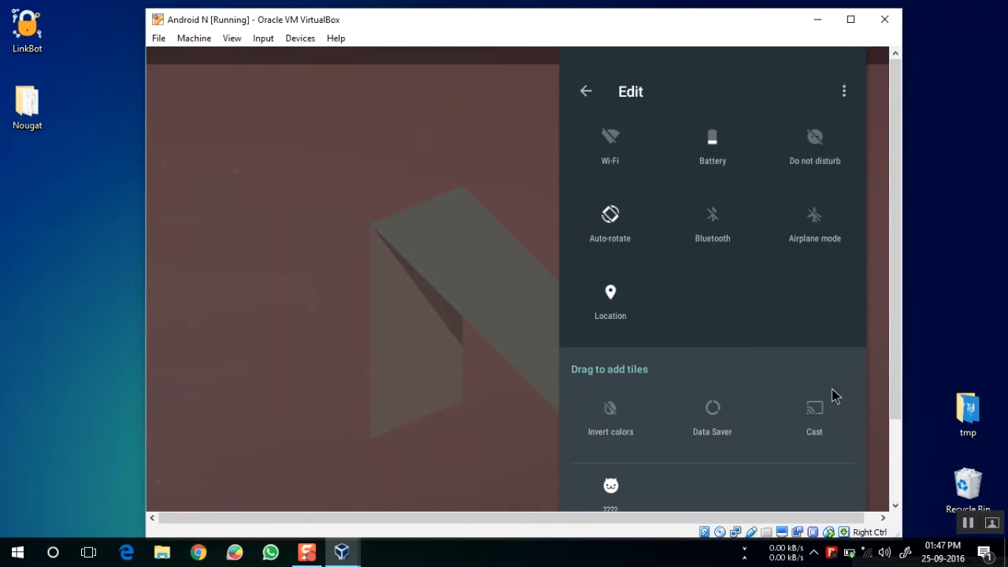
mouse_move(814, 120)
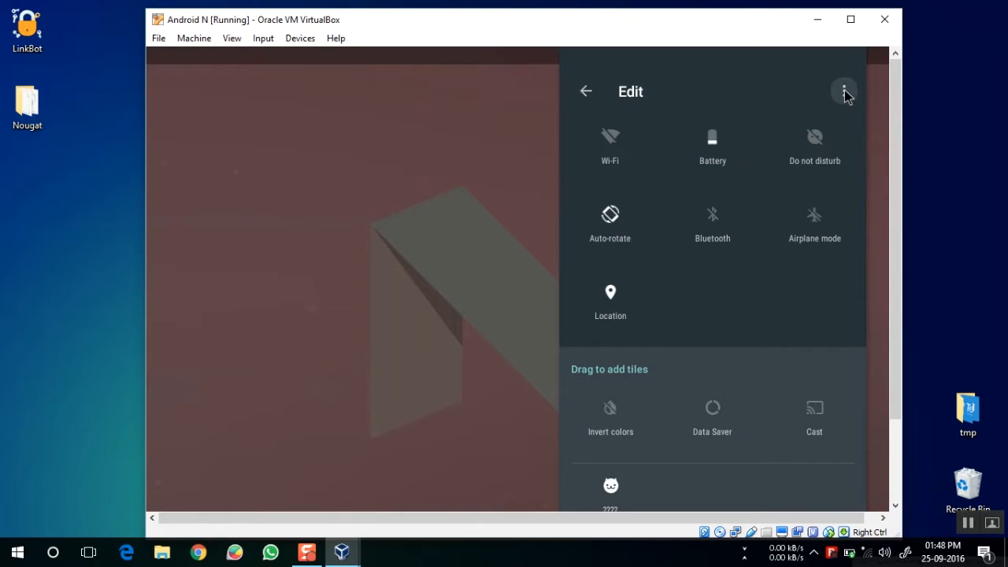
left_click(844, 90)
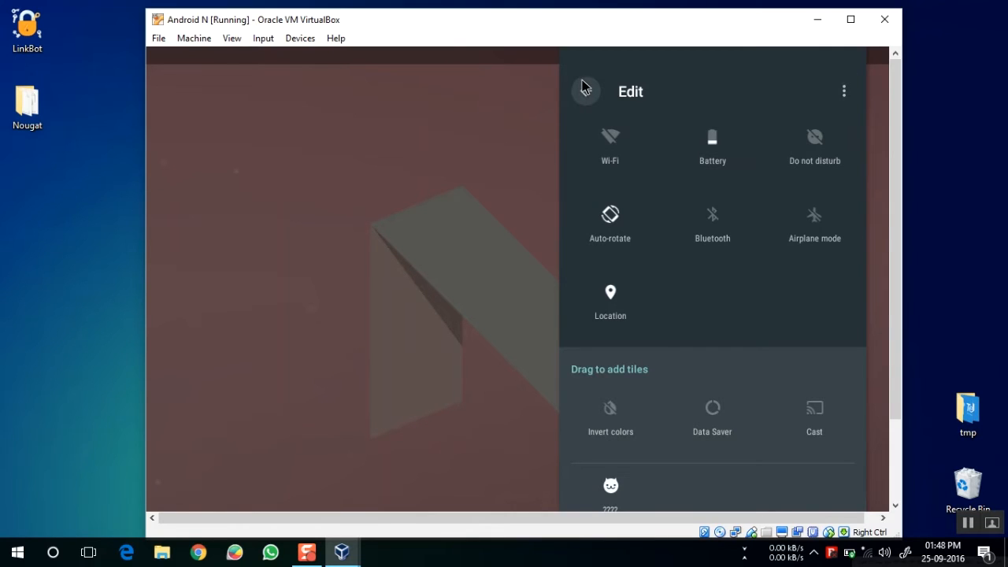
left_click(586, 87)
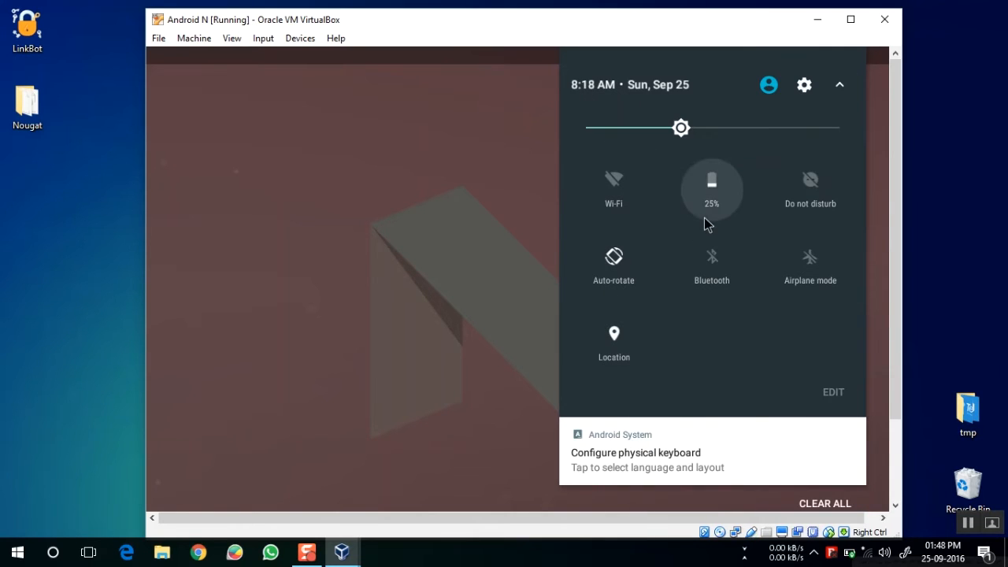
left_click(282, 297)
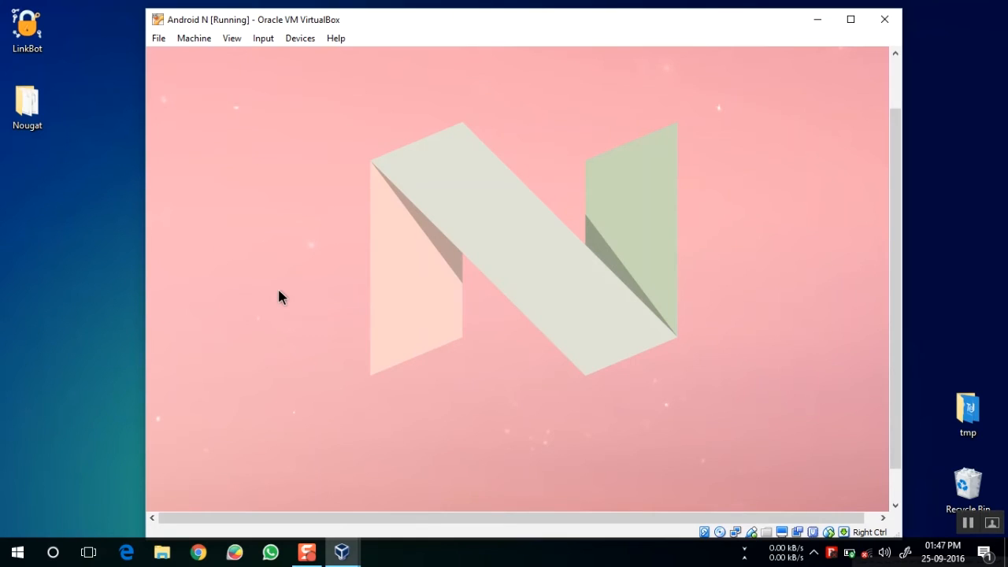
mouse_move(101, 189)
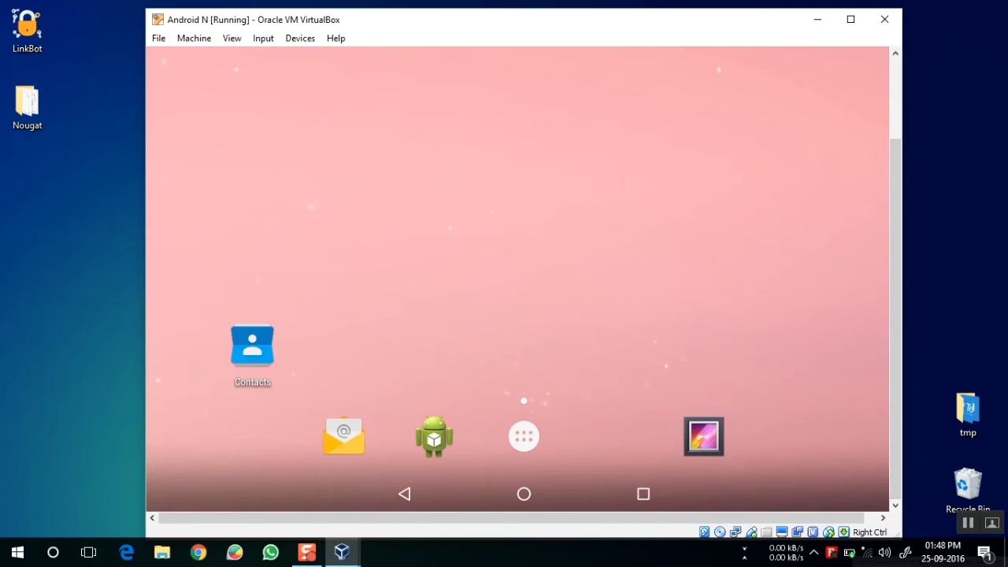
mouse_move(885, 19)
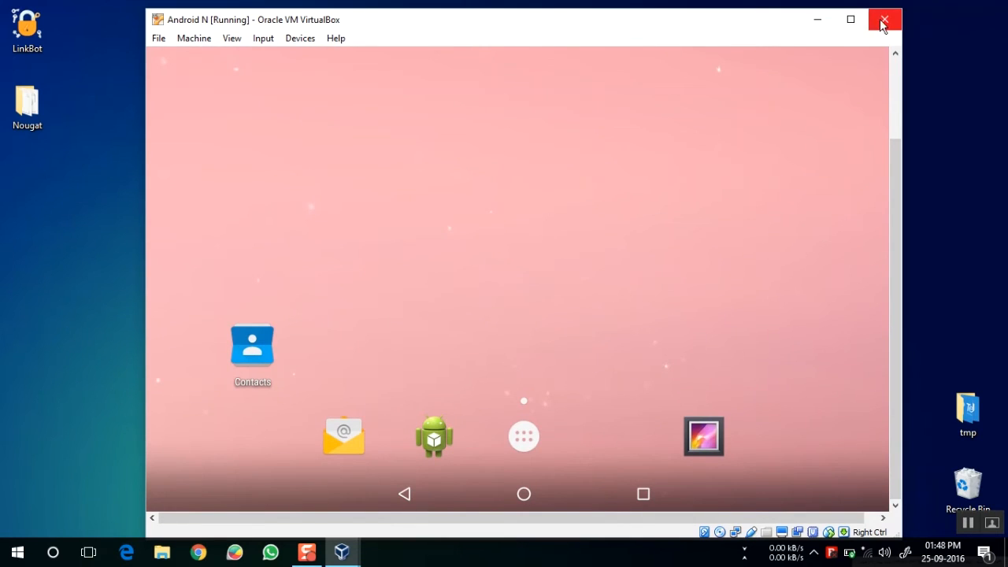
Power off the Android N machine and close VirtualBox Manager
left_click(884, 19)
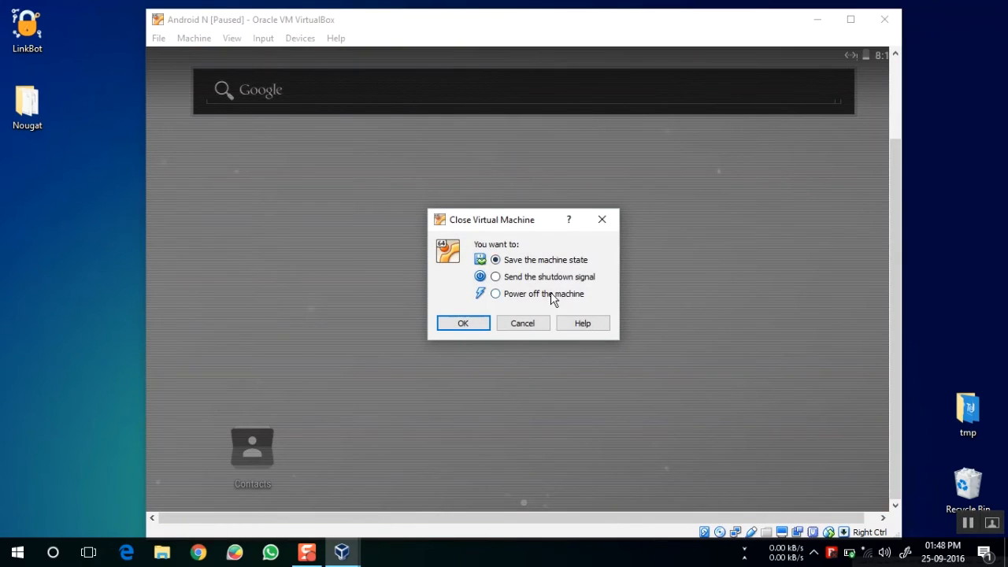
left_click(463, 323)
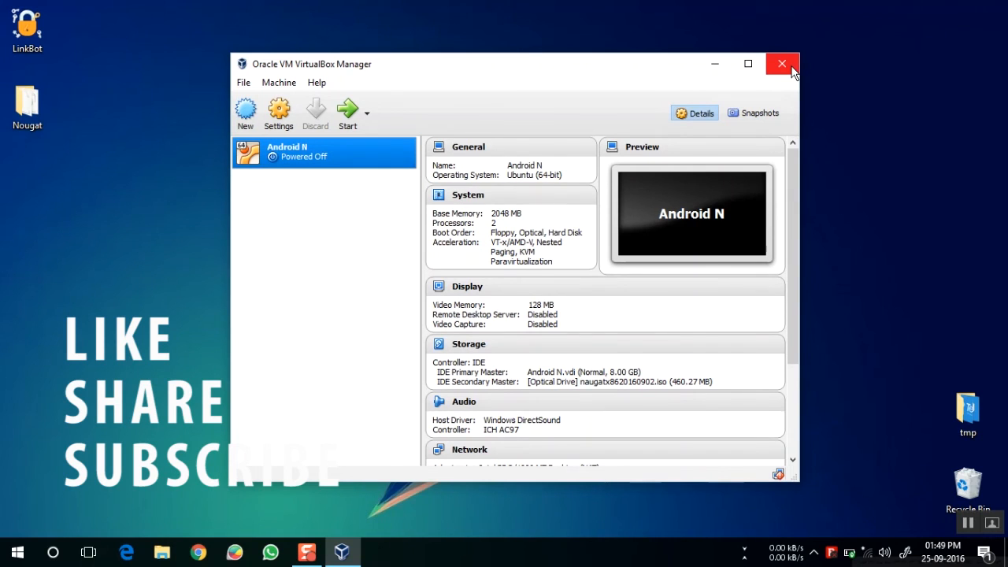
left_click(781, 63)
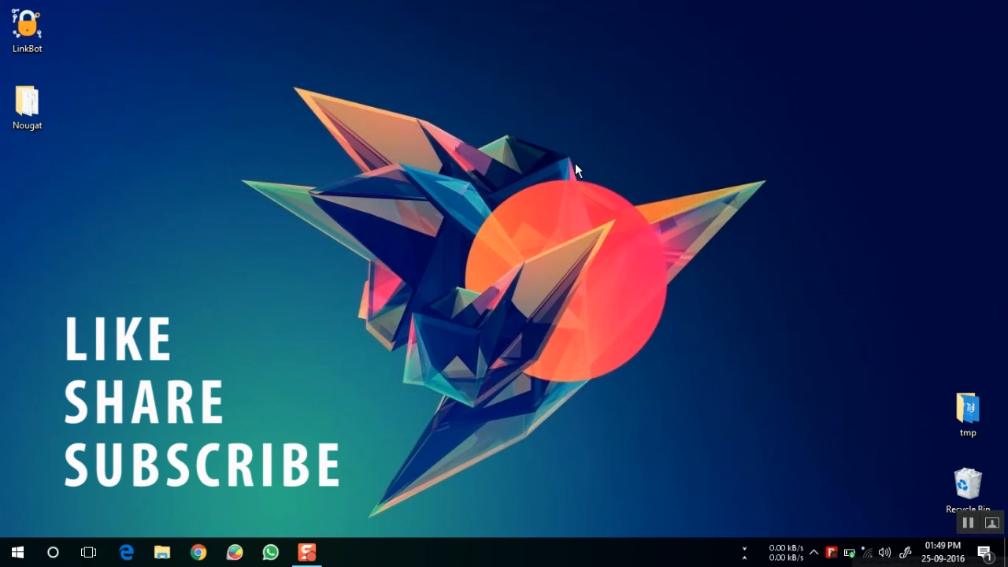